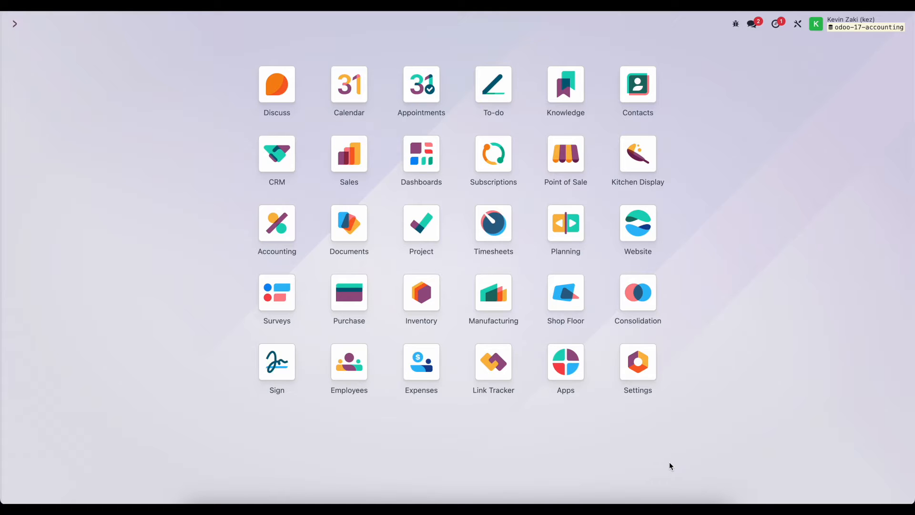
mouse_move(315, 231)
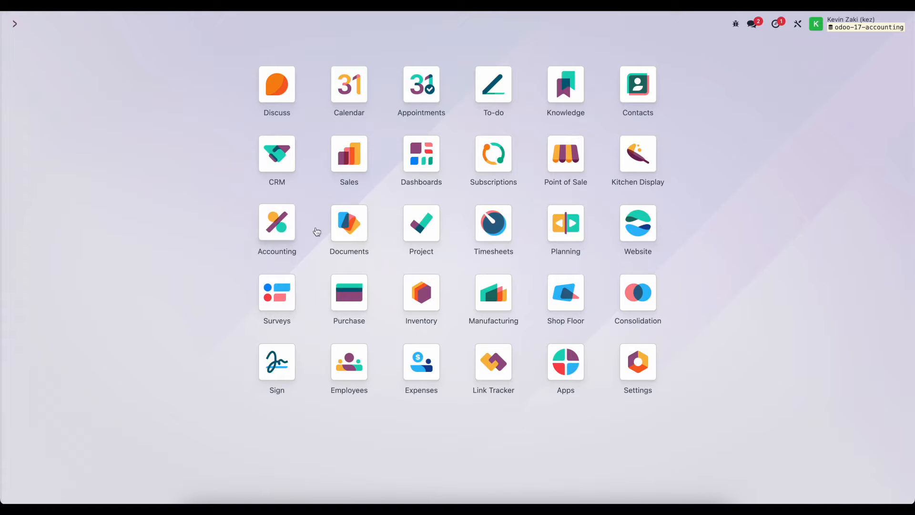
mouse_move(349, 228)
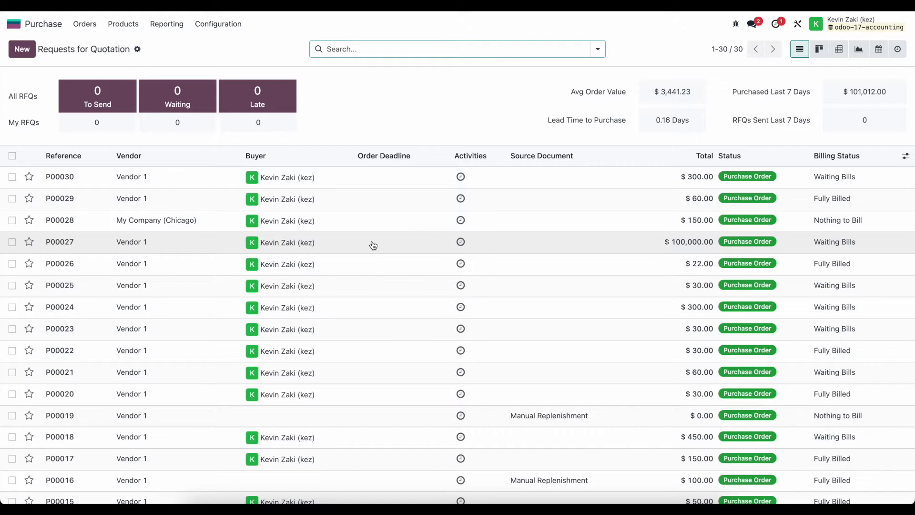
mouse_move(347, 98)
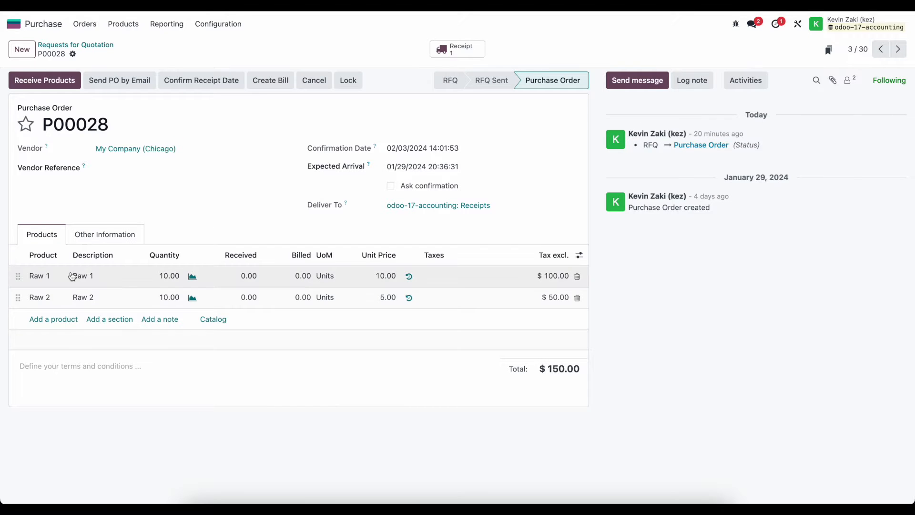
mouse_move(168, 285)
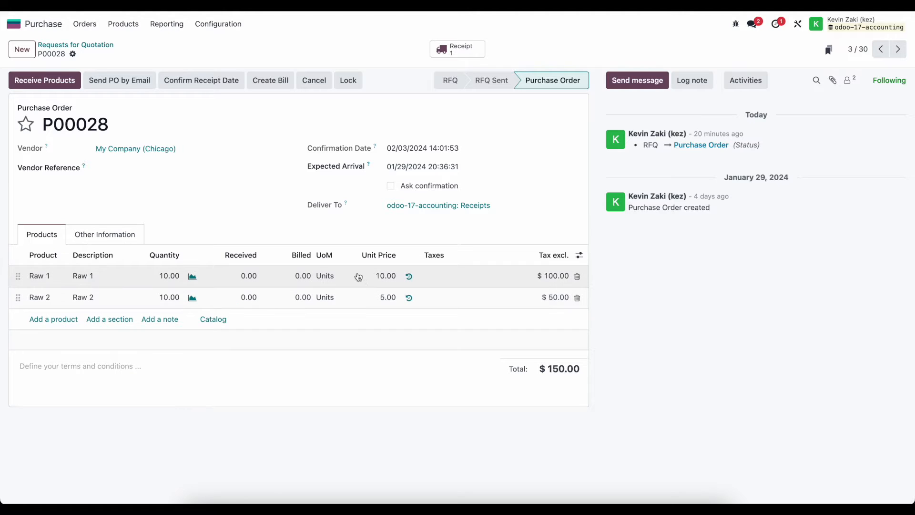
mouse_move(368, 283)
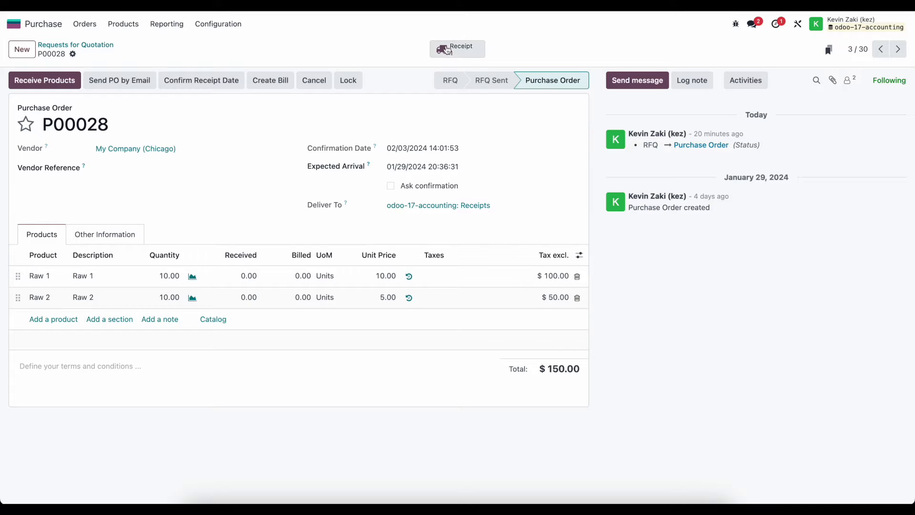
Validate receipt WH/IN/00031 with 5 units each of Raw 1 and Raw 2, then return to P00028.
left_click(457, 48)
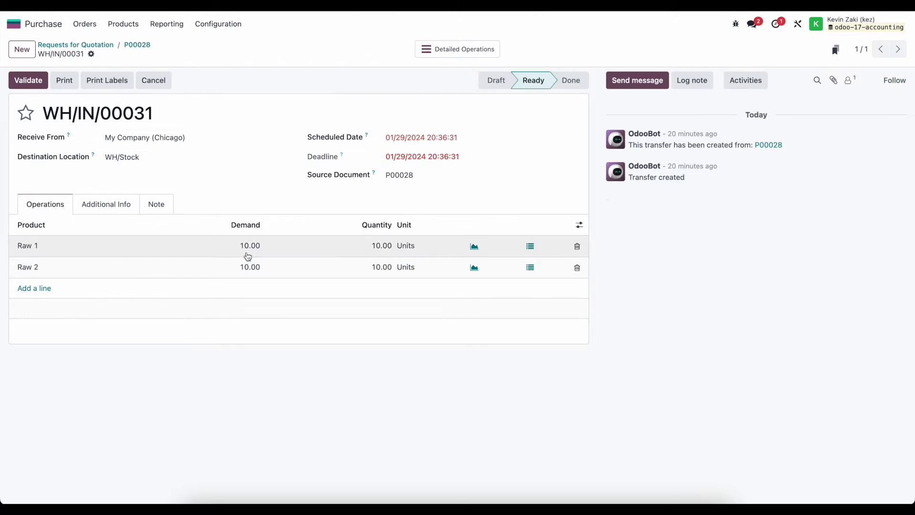
left_click(382, 267)
type("5")
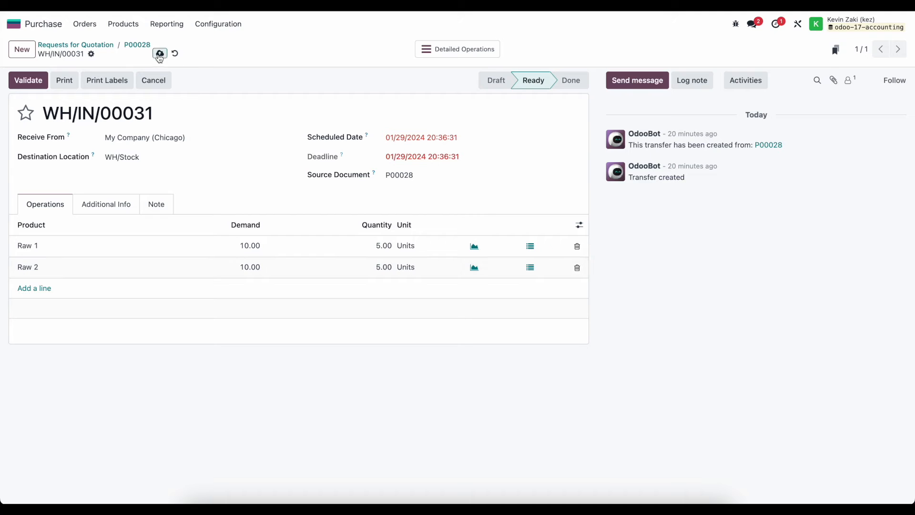
left_click(27, 81)
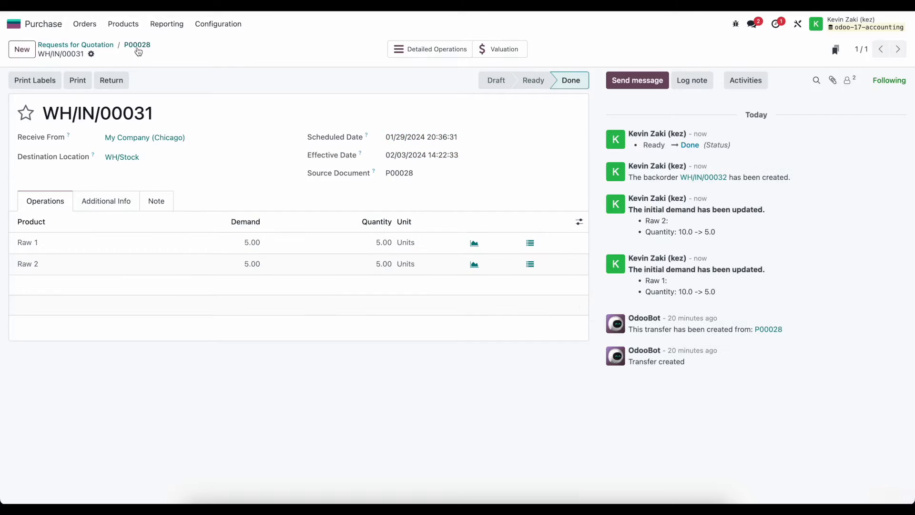
left_click(137, 45)
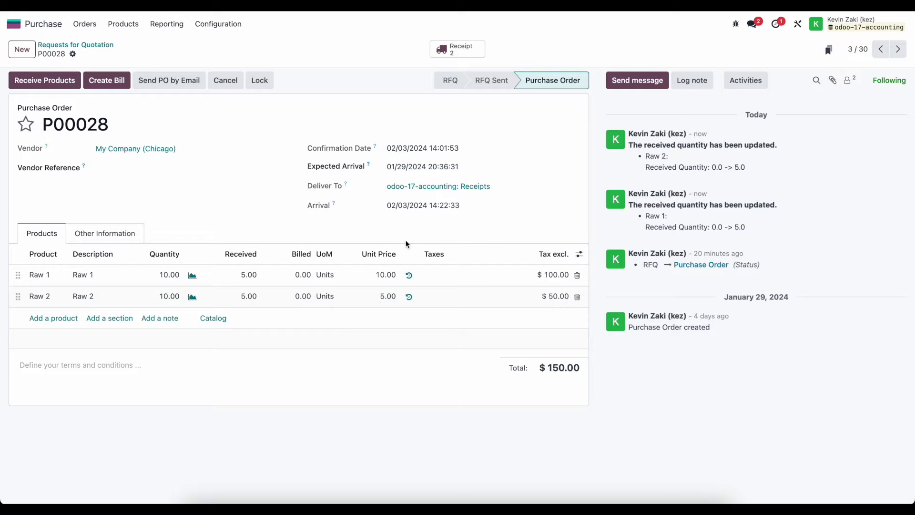
mouse_move(107, 80)
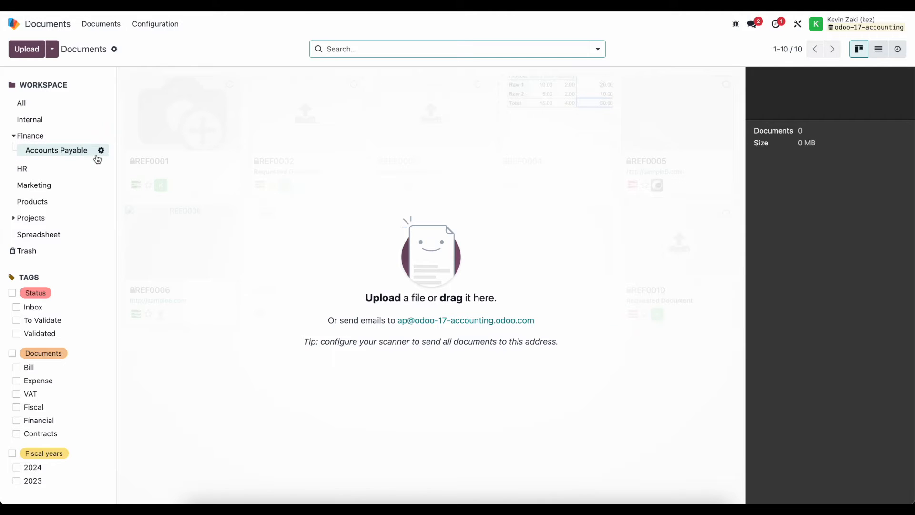
mouse_move(127, 153)
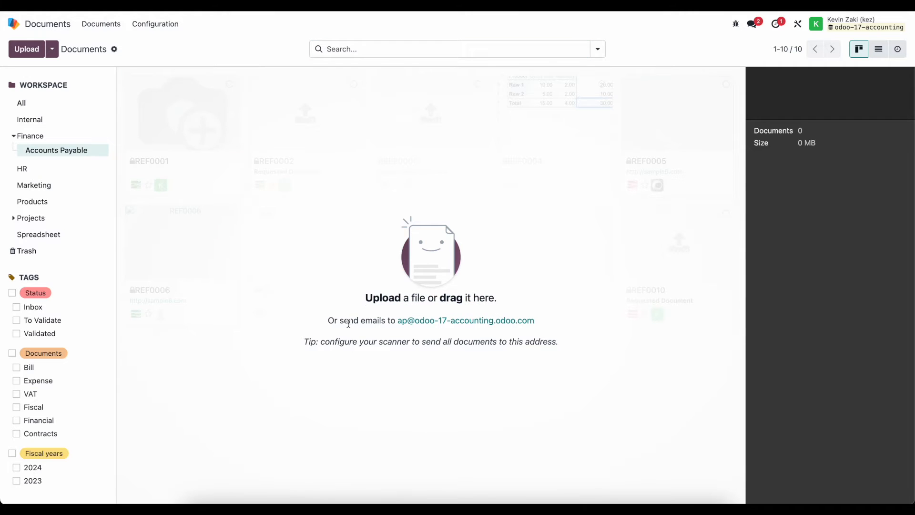
mouse_move(536, 326)
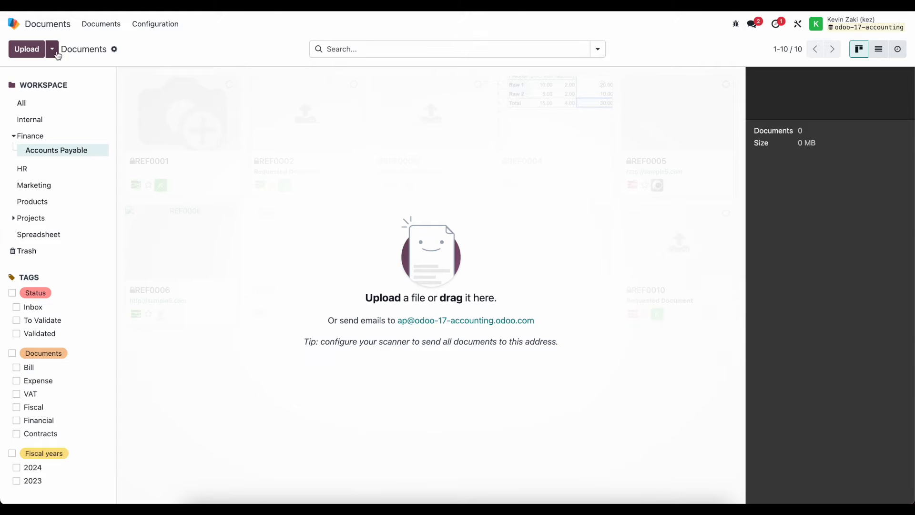
Bring up the Share dialog for the Finance / Accounts Payable workspace from the Upload dropdown.
left_click(52, 48)
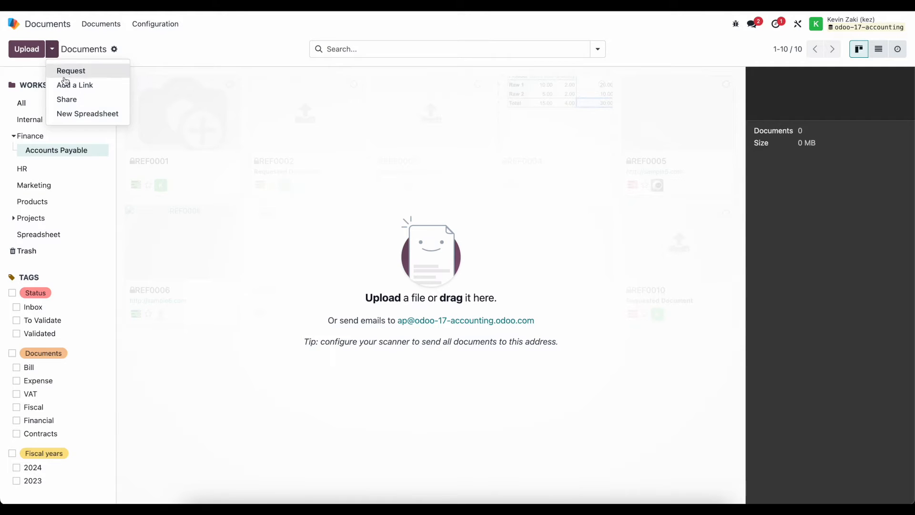
left_click(67, 99)
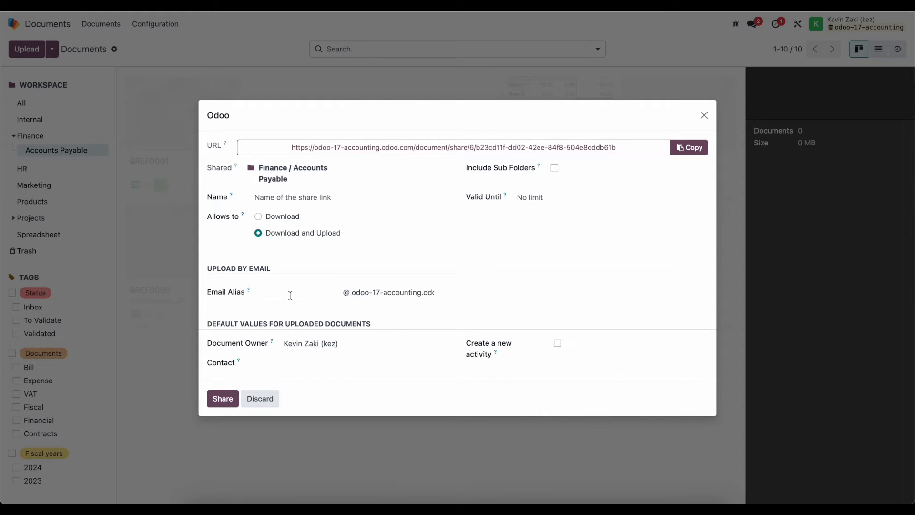
mouse_move(321, 291)
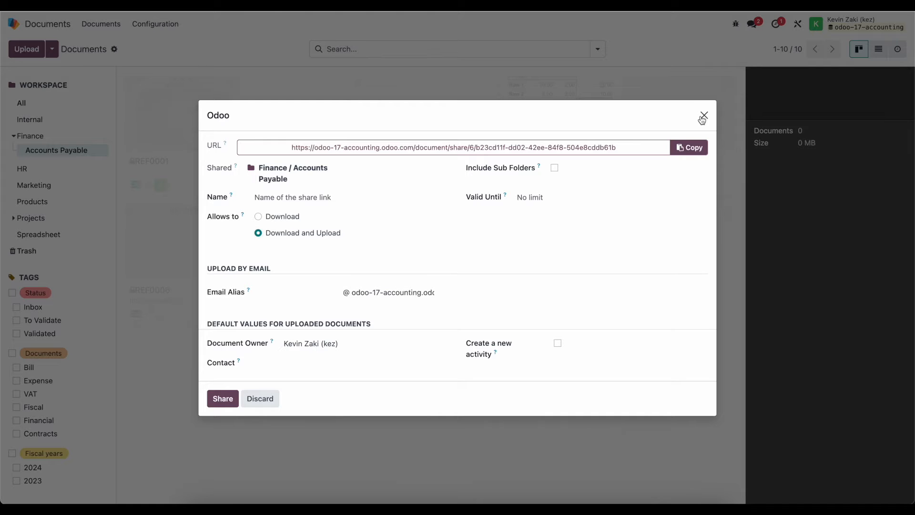
Dismiss the share dialog without sharing, staying on the empty Accounts Payable workspace.
left_click(703, 115)
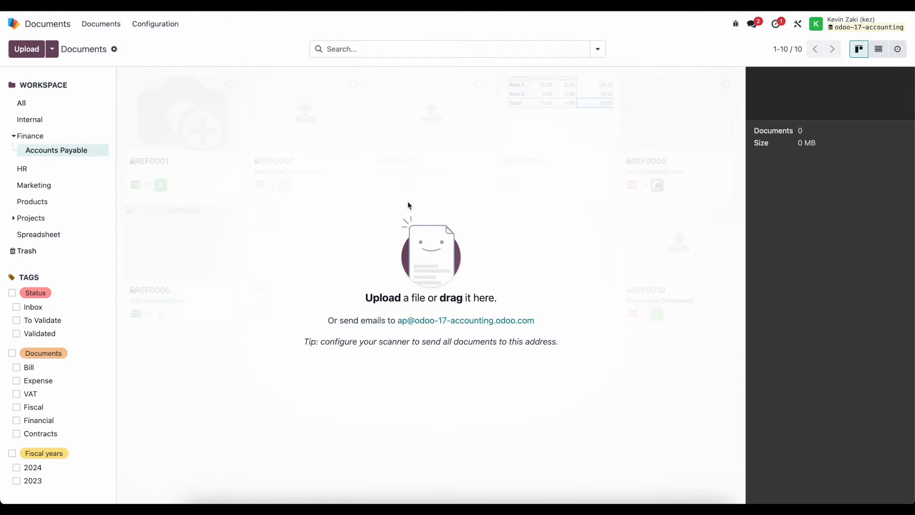
mouse_move(457, 202)
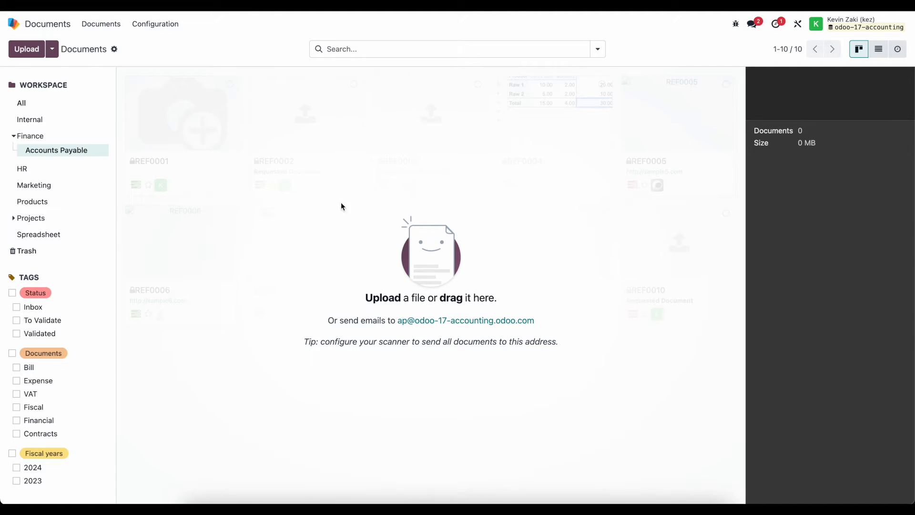
mouse_move(383, 118)
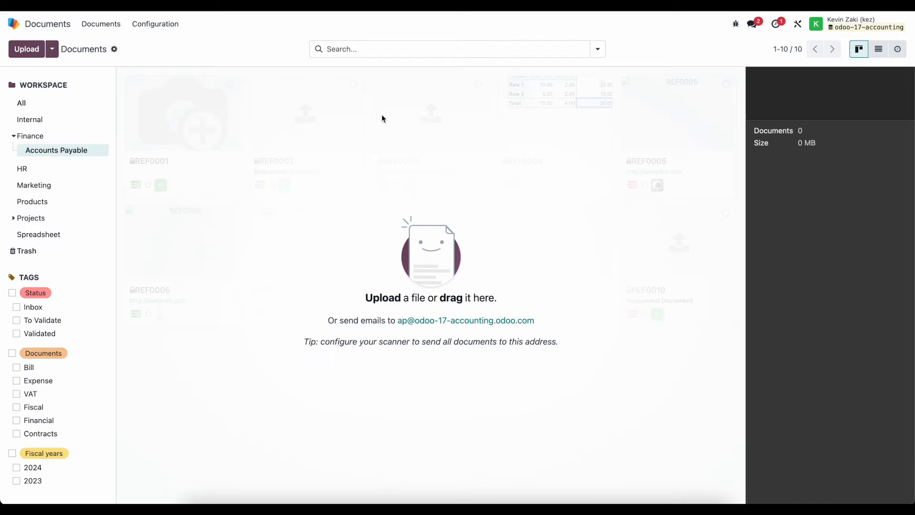
mouse_move(222, 212)
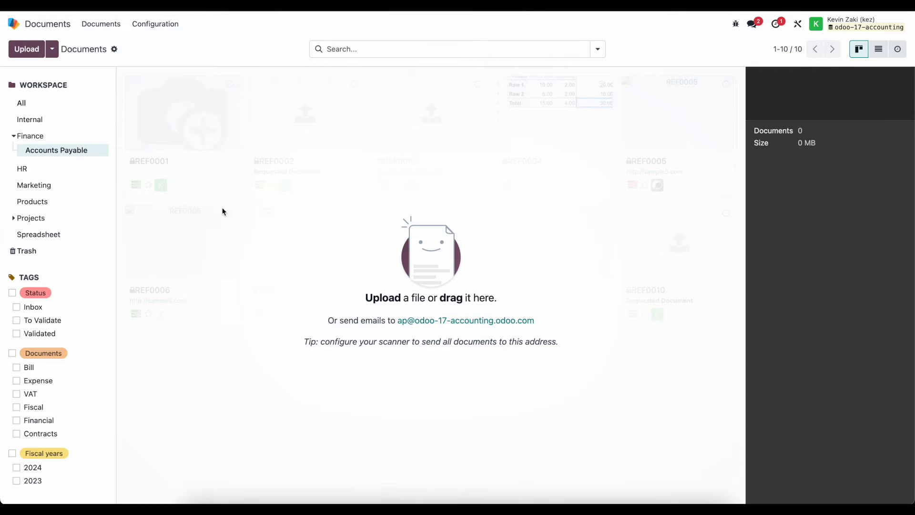
mouse_move(197, 206)
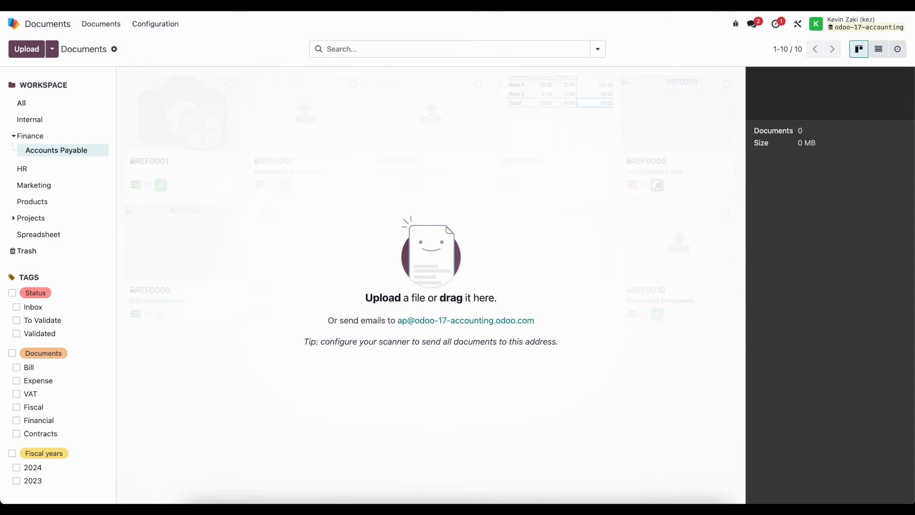
mouse_move(345, 275)
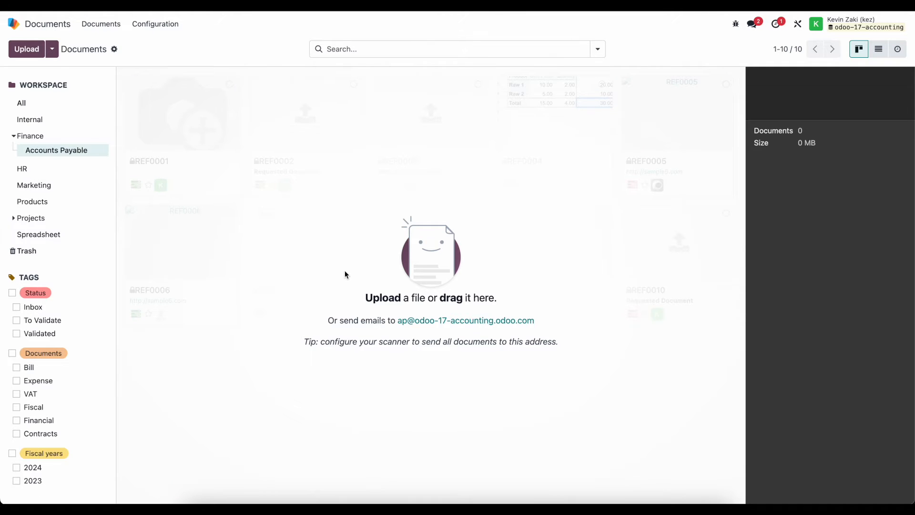
mouse_move(220, 129)
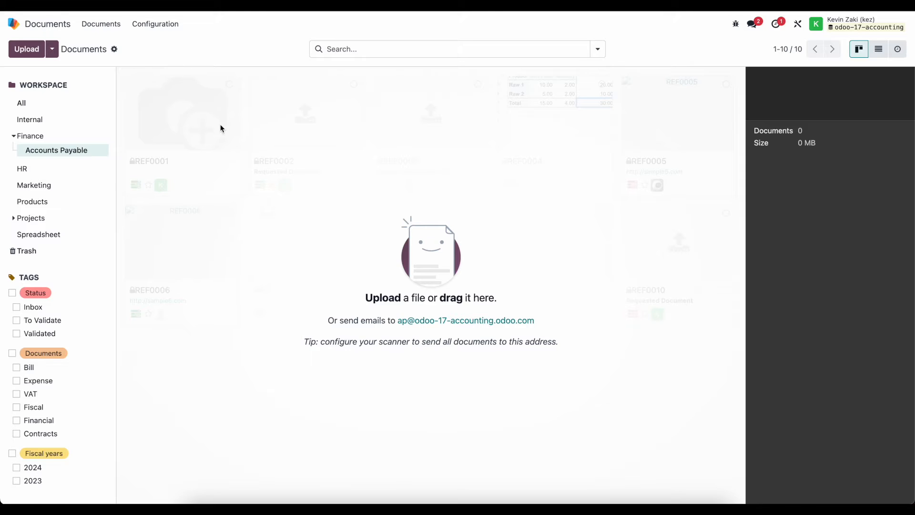
mouse_move(360, 166)
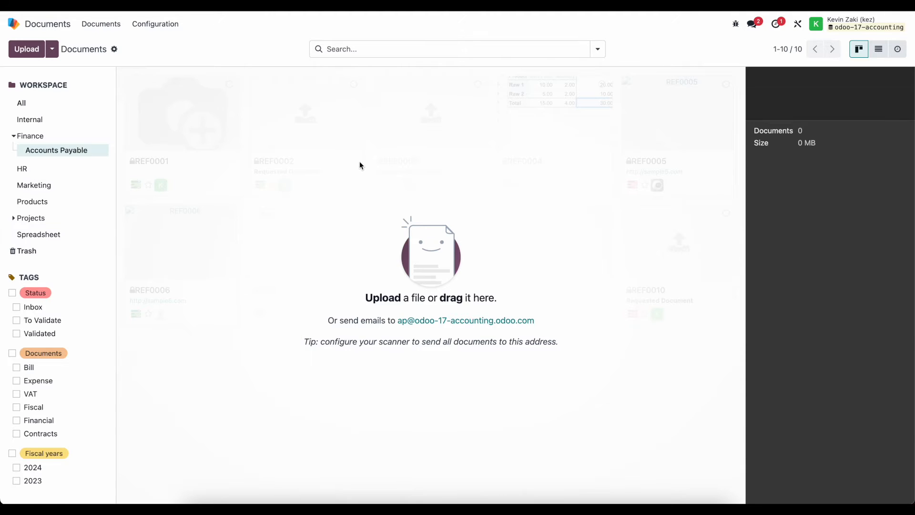
mouse_move(474, 168)
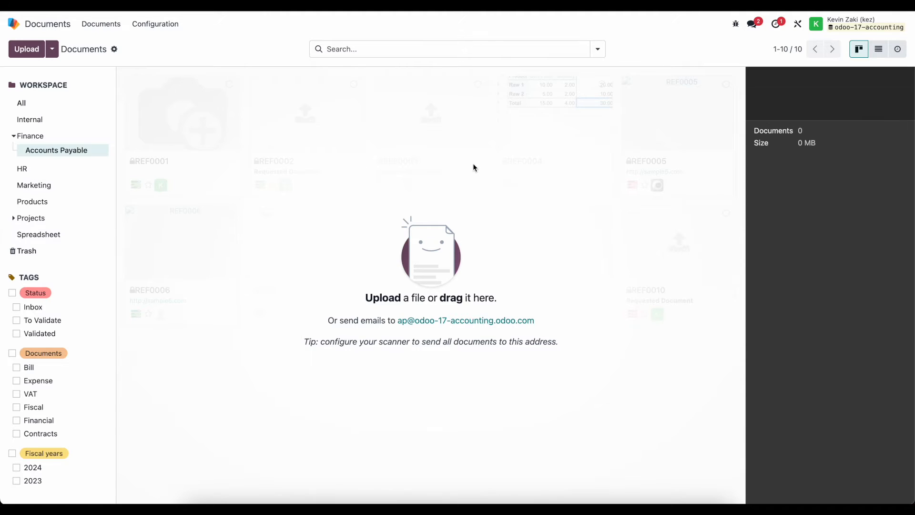
mouse_move(472, 167)
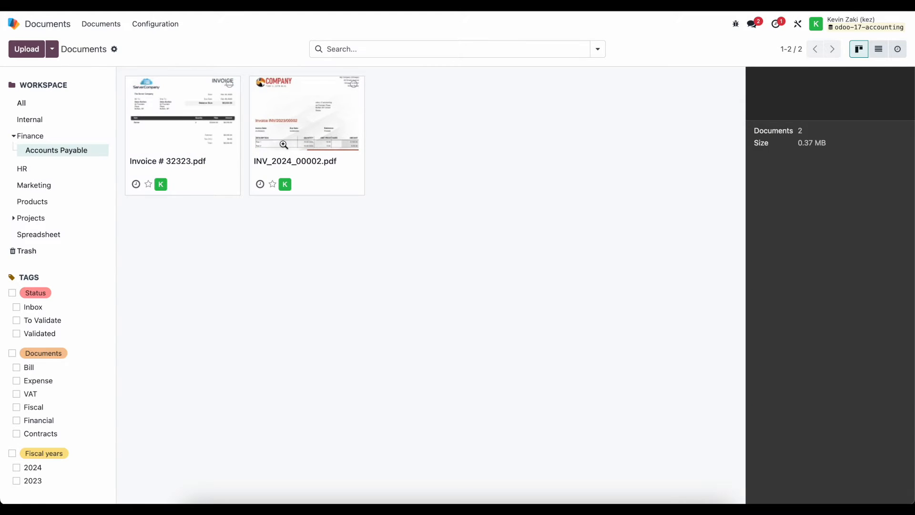
mouse_move(314, 171)
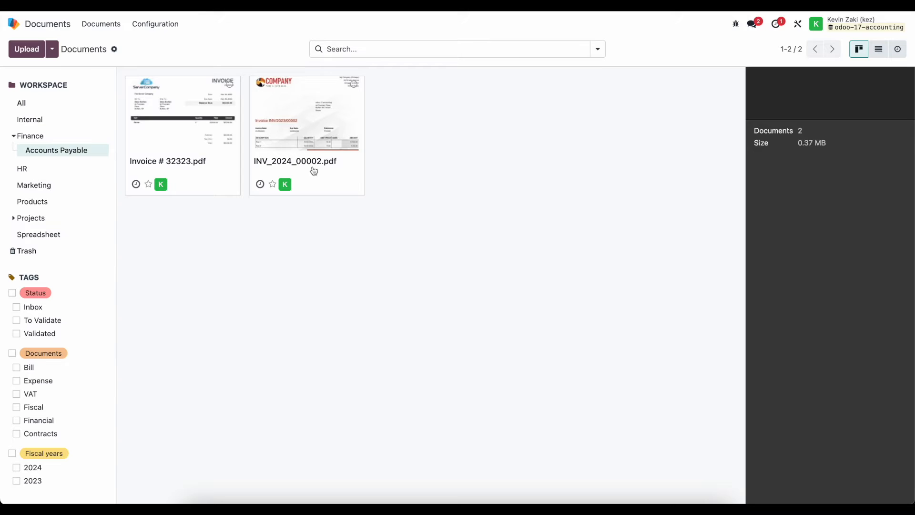
left_click(306, 113)
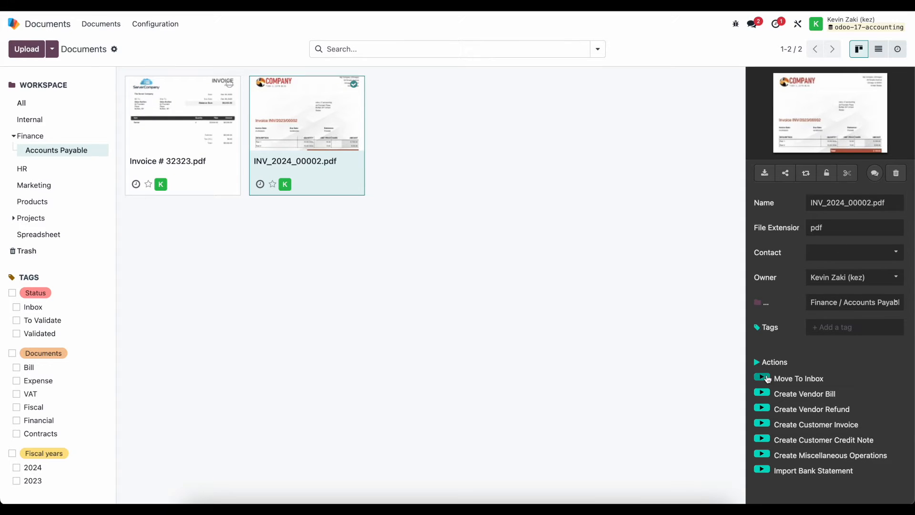
mouse_move(796, 370)
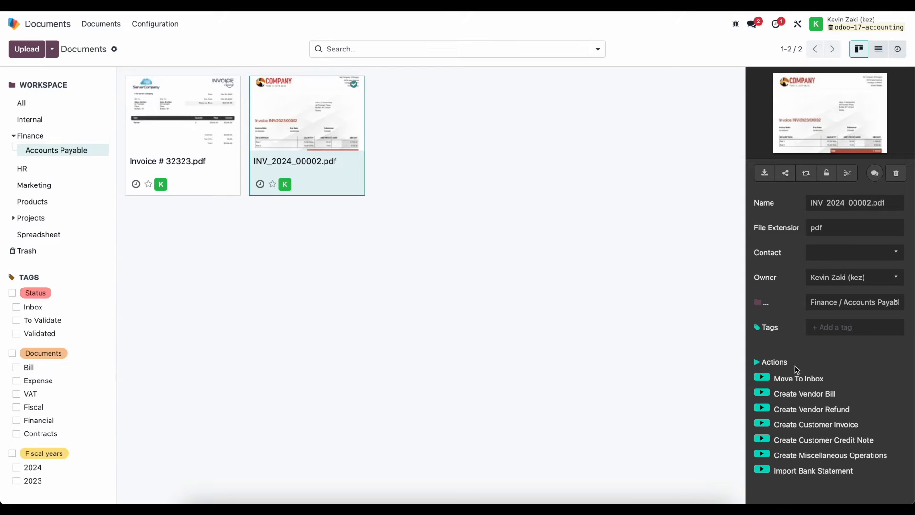
mouse_move(815, 397)
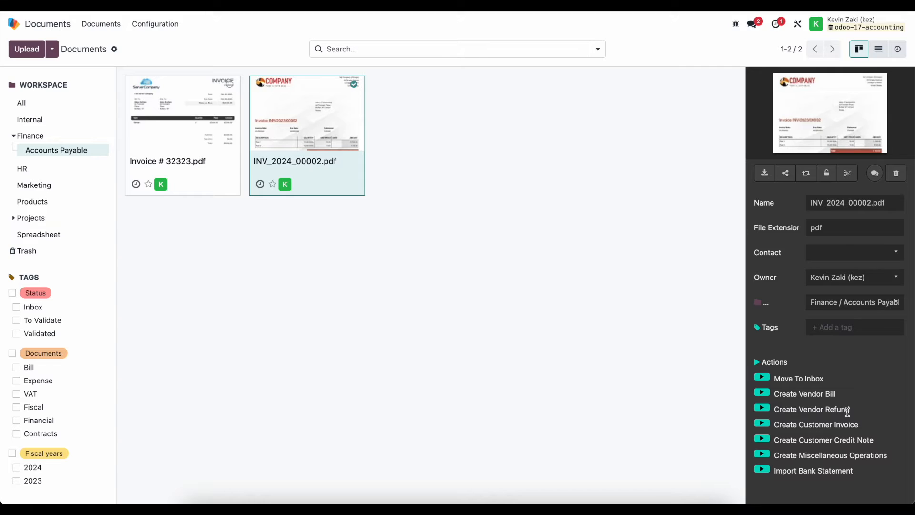
mouse_move(719, 387)
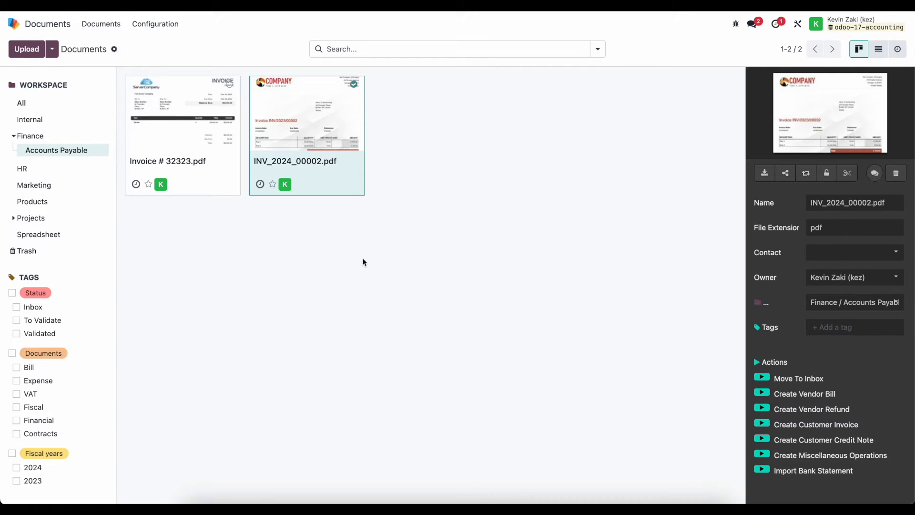
mouse_move(347, 251)
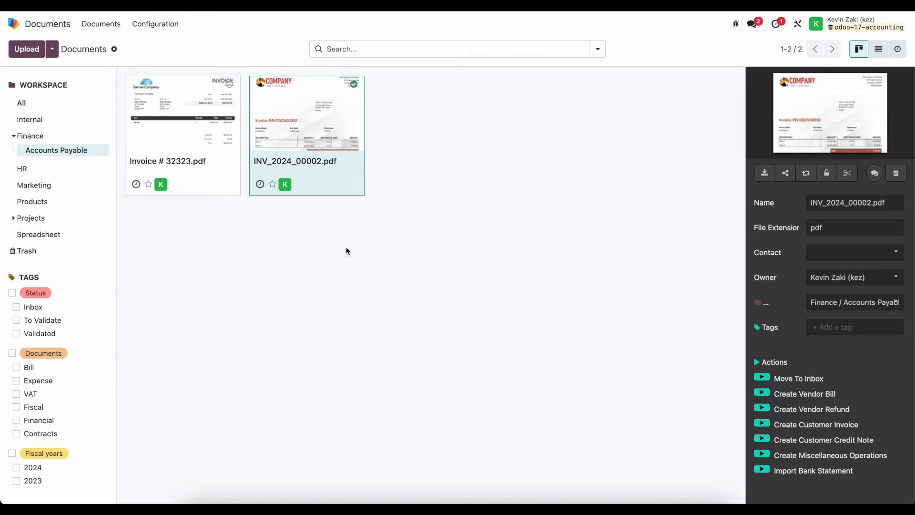
mouse_move(313, 141)
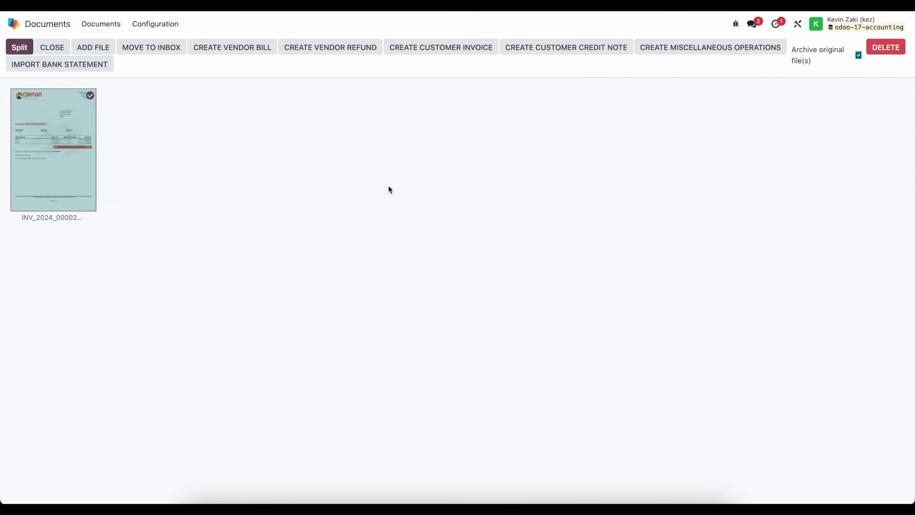
mouse_move(234, 135)
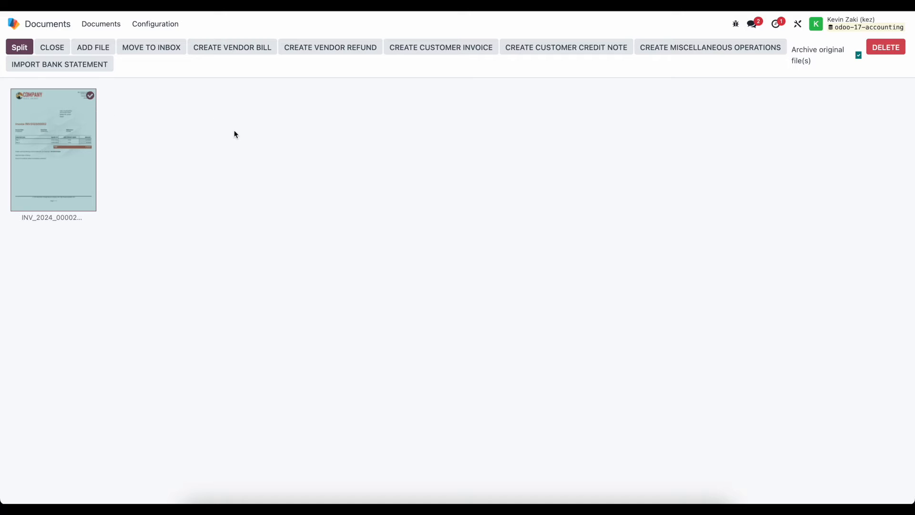
mouse_move(244, 71)
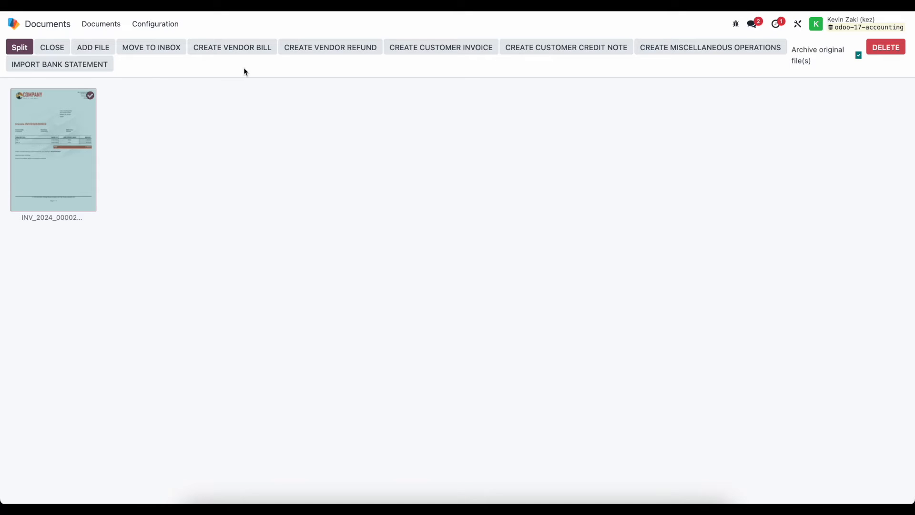
mouse_move(259, 159)
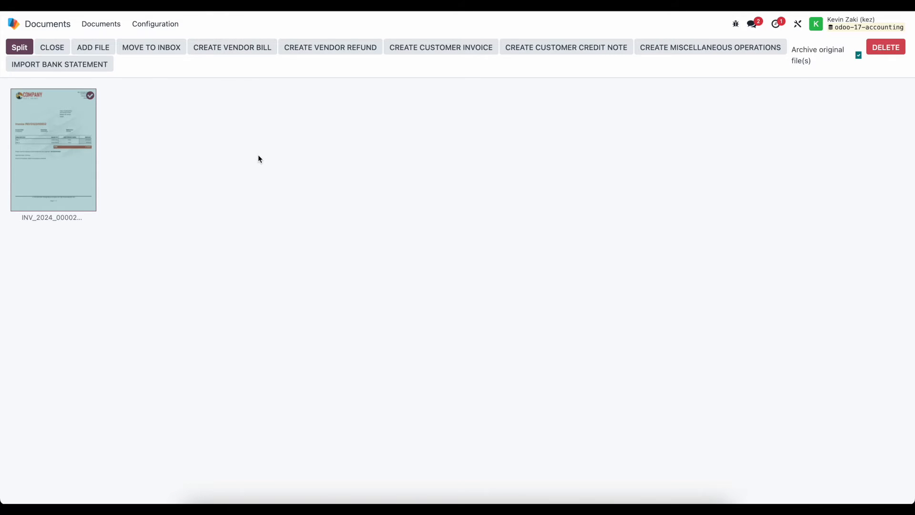
mouse_move(64, 180)
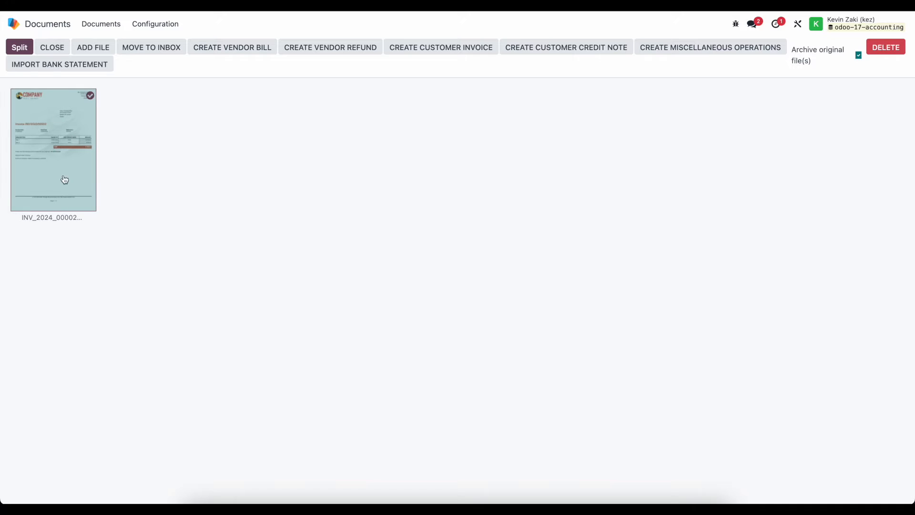
left_click(51, 48)
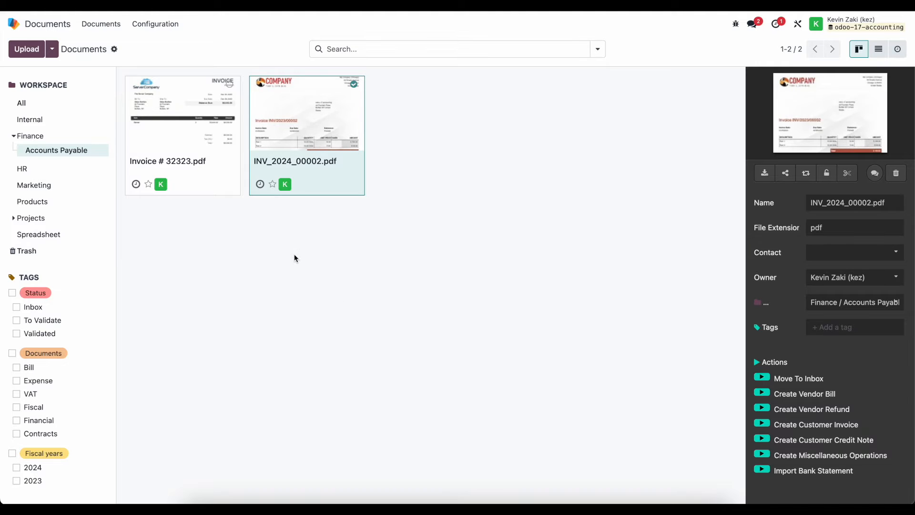
mouse_move(217, 185)
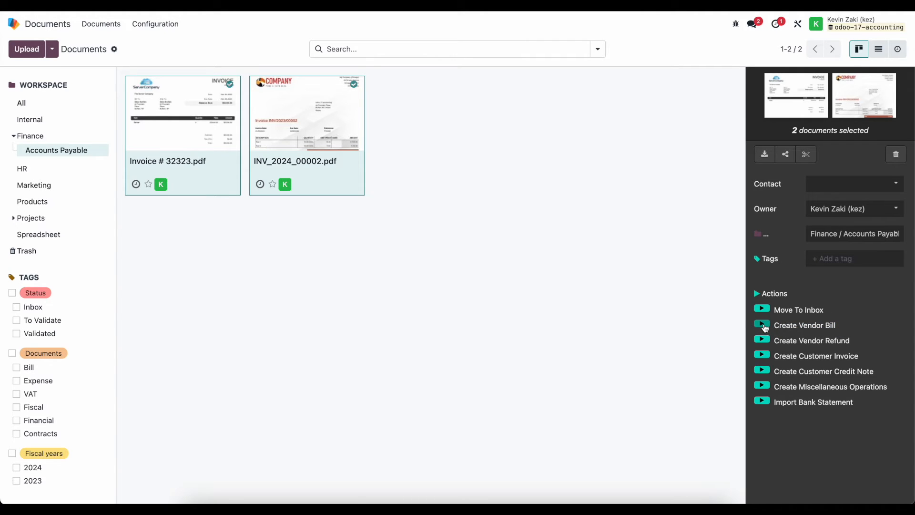
Create vendor bills from both selected PDFs and go to the Accounting Bills list.
left_click(805, 325)
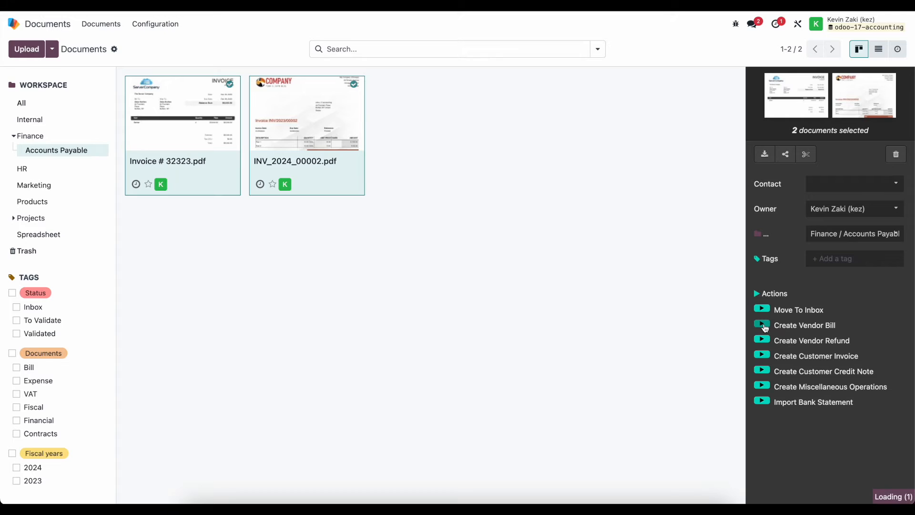
left_click(805, 326)
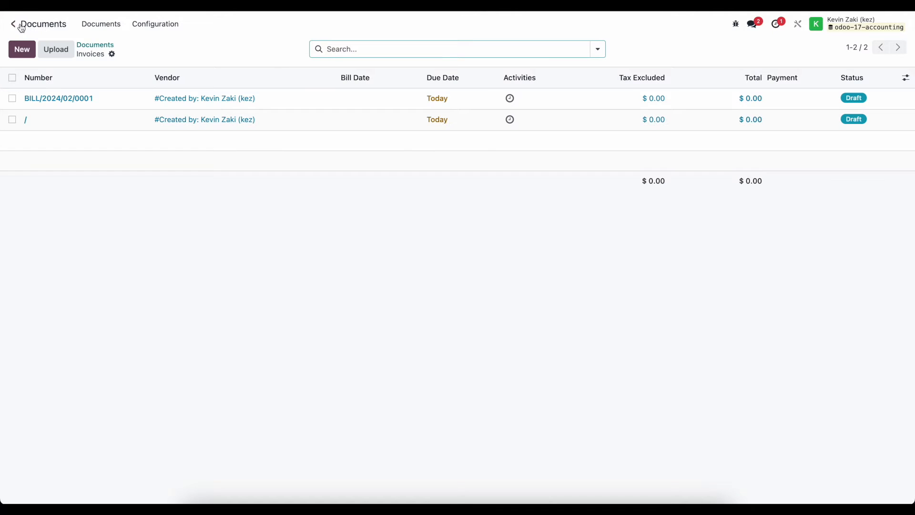
left_click(13, 23)
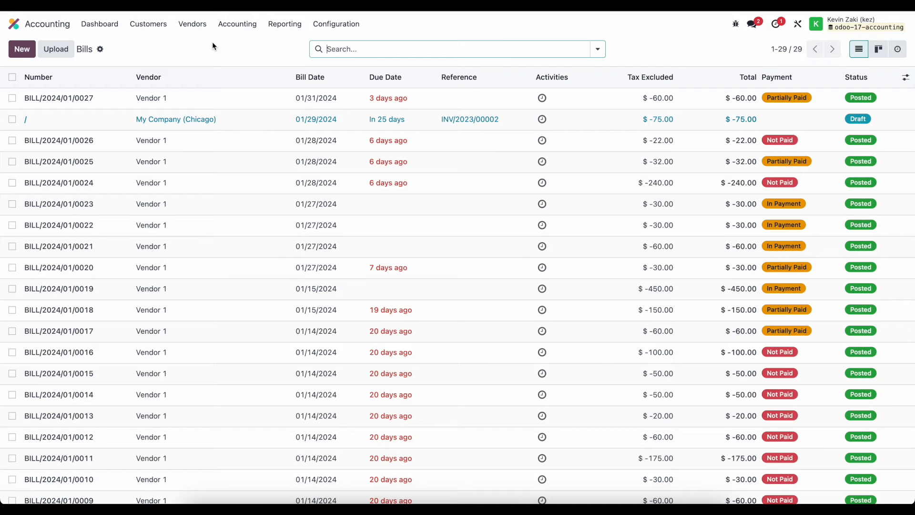
Filter the Bills list to Draft, leaving INV/2023/00002 and reference 322321.
left_click(597, 49)
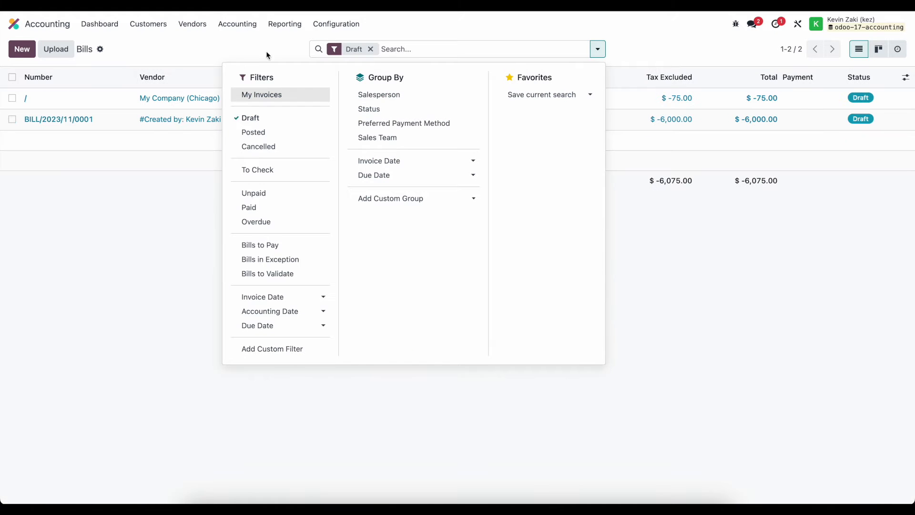
left_click(597, 49)
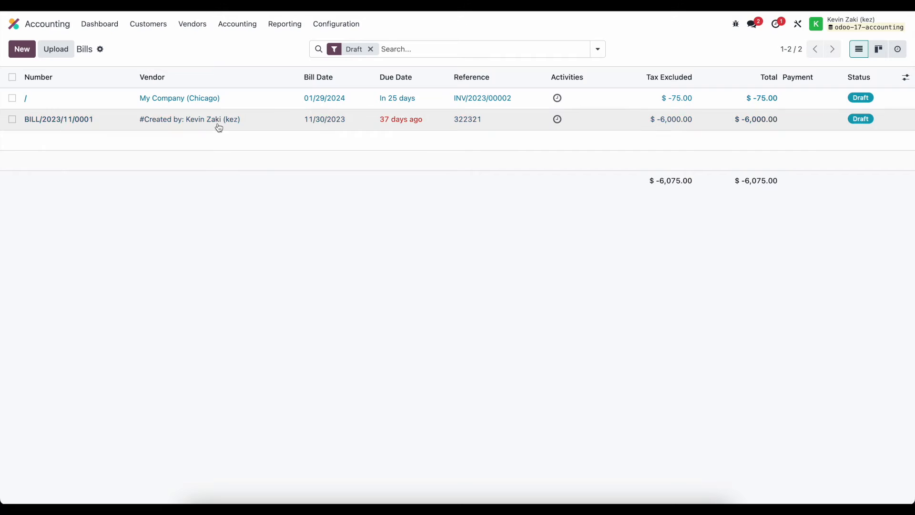
Review draft bill INV/2023/00002's vendor, bill date and lines against the scanned invoice preview.
left_click(180, 98)
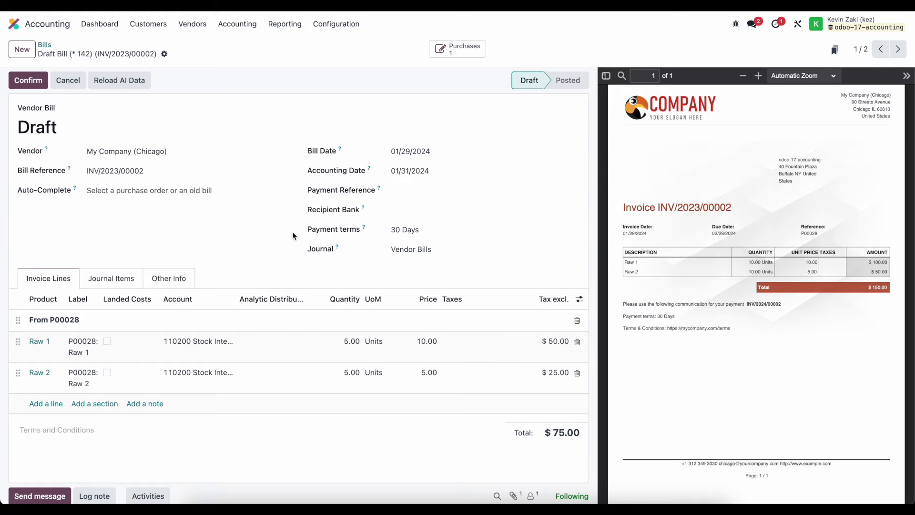
mouse_move(298, 253)
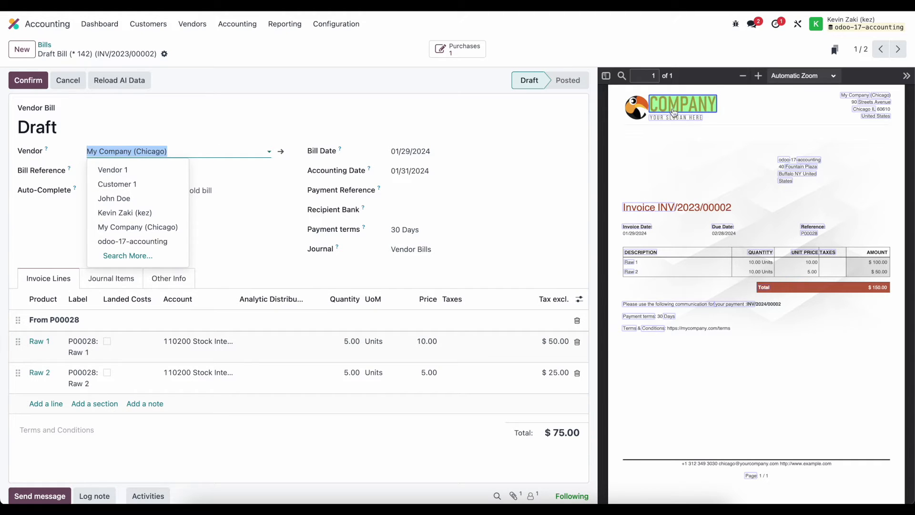
mouse_move(694, 117)
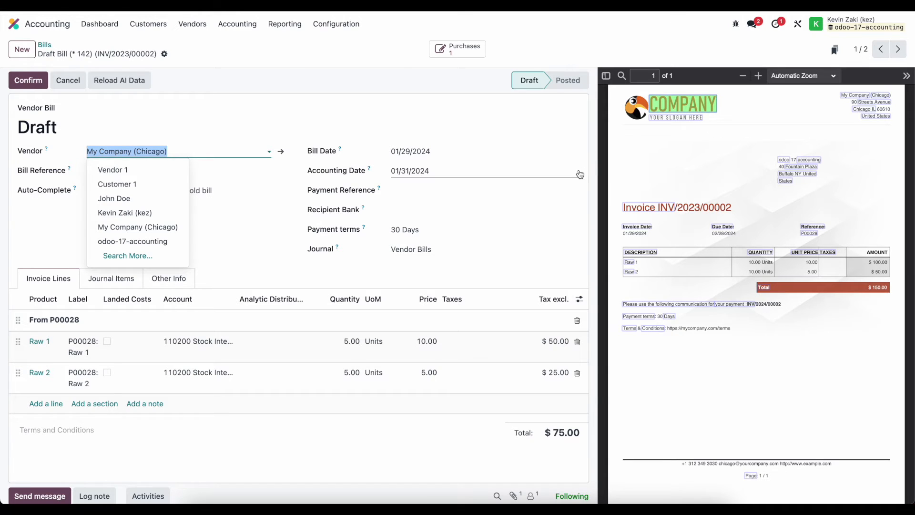
left_click(410, 151)
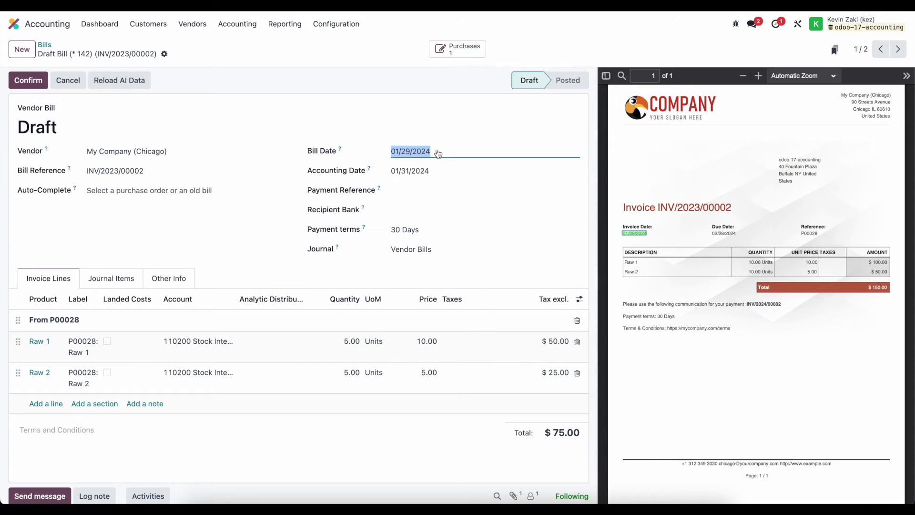
left_click(410, 152)
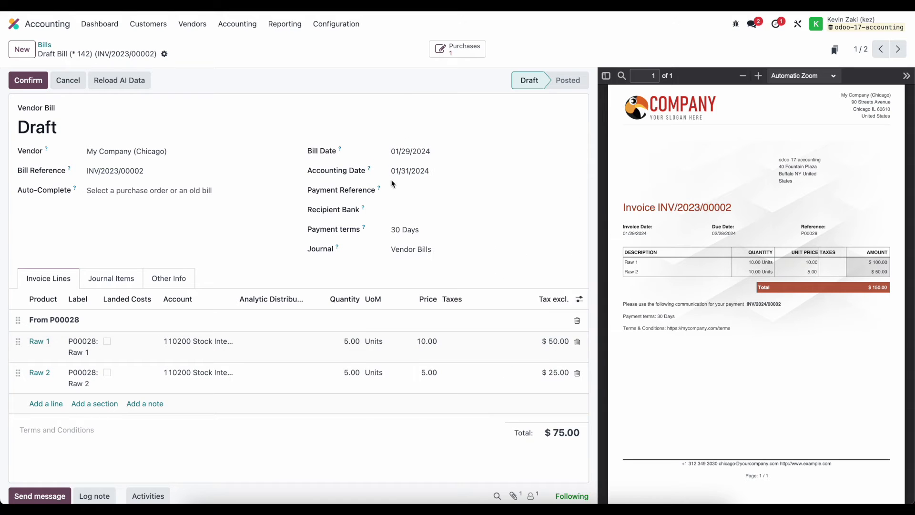
left_click(410, 171)
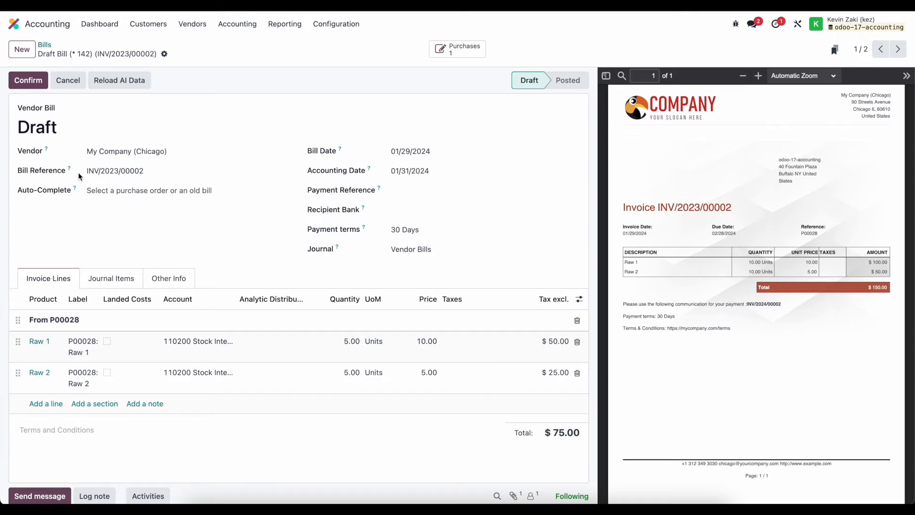
left_click(115, 171)
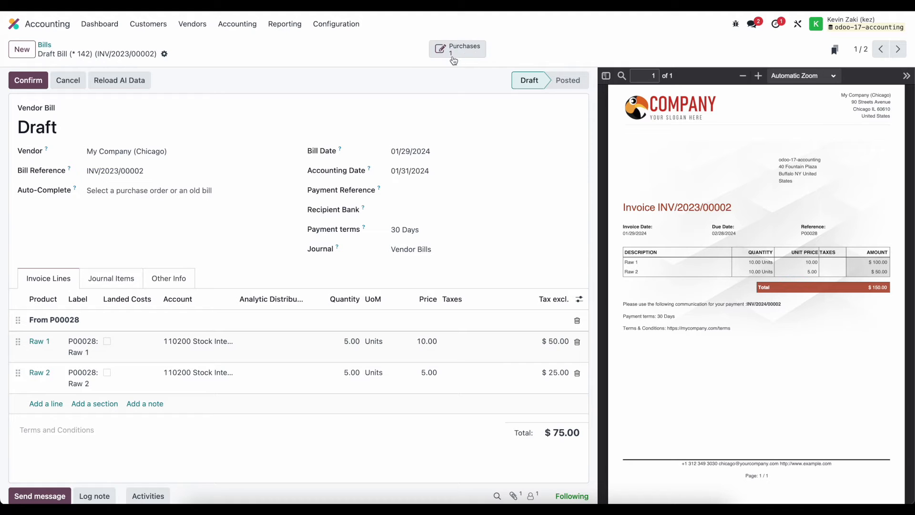
mouse_move(457, 51)
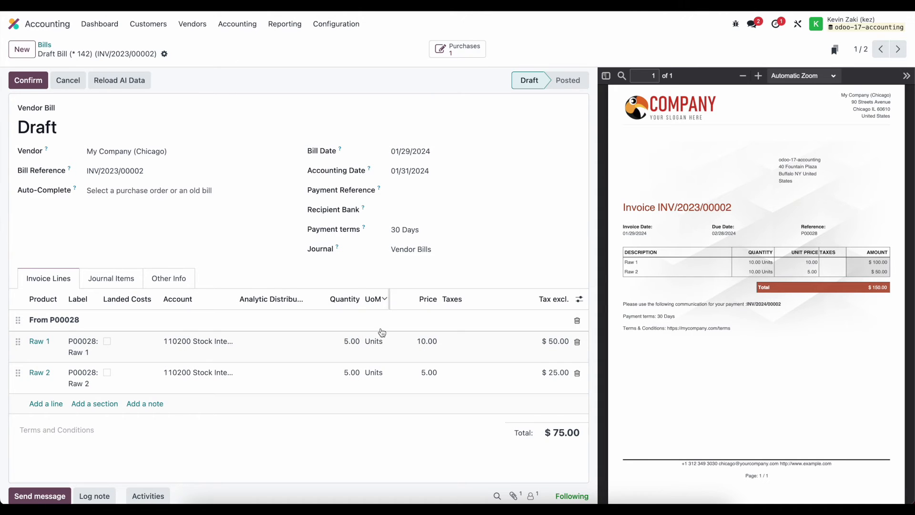
Check the bill's OCR request ID under Other Info and glance at the linked purchase order P00028.
left_click(168, 278)
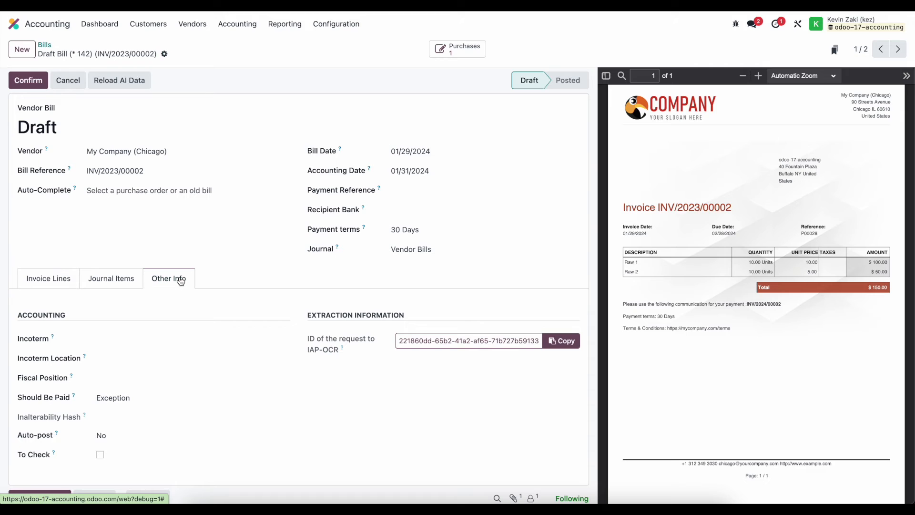
left_click(49, 278)
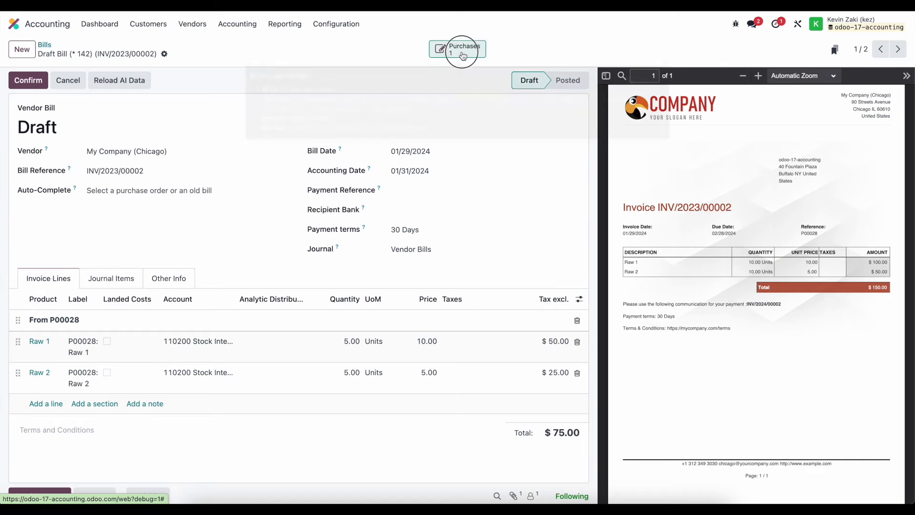
left_click(458, 50)
type("10")
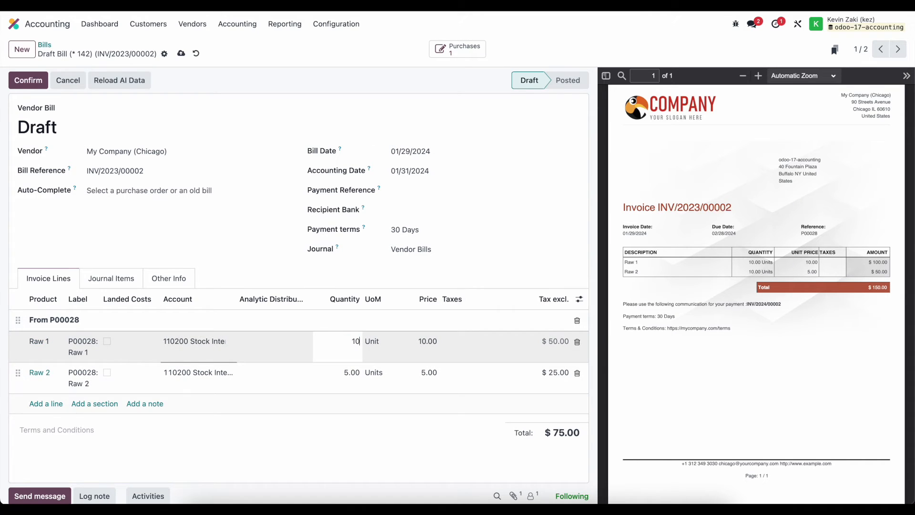
Set the Raw 2 line to 10 units so the draft bill totals $150.00.
left_click(350, 373)
type("10")
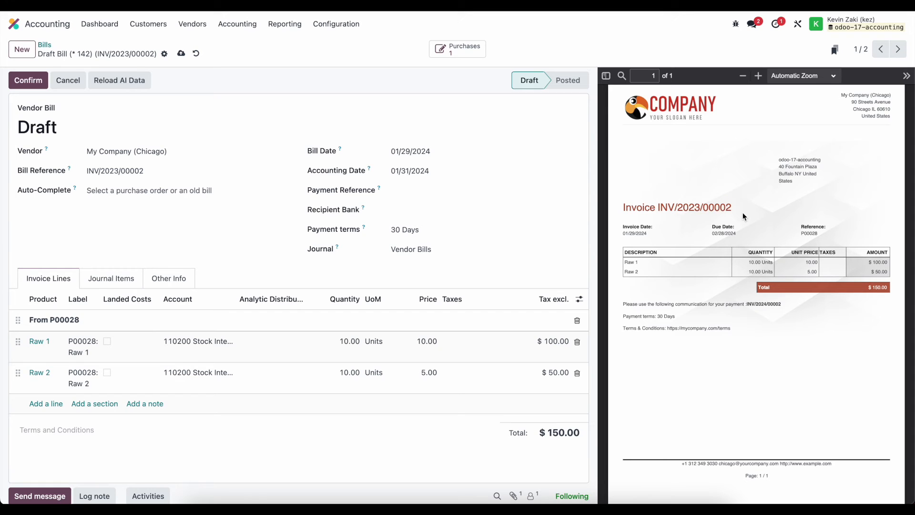
mouse_move(475, 270)
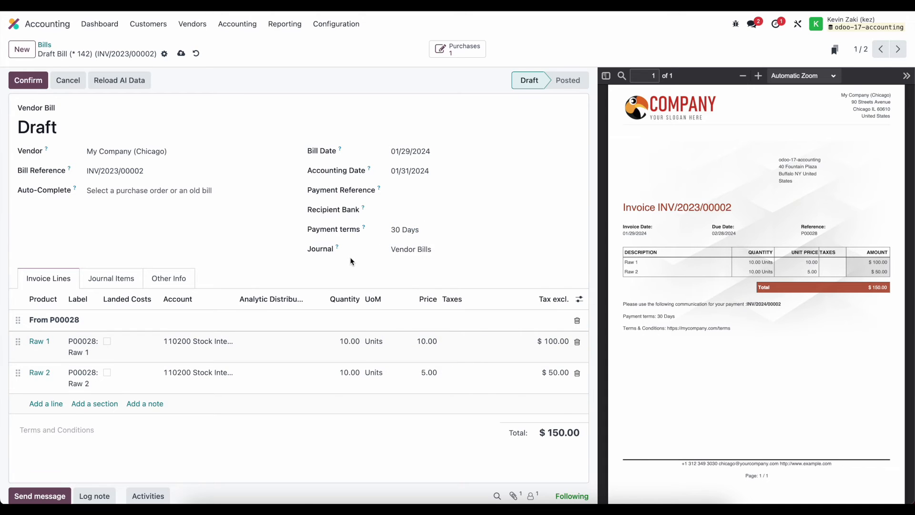
scroll("down", 3)
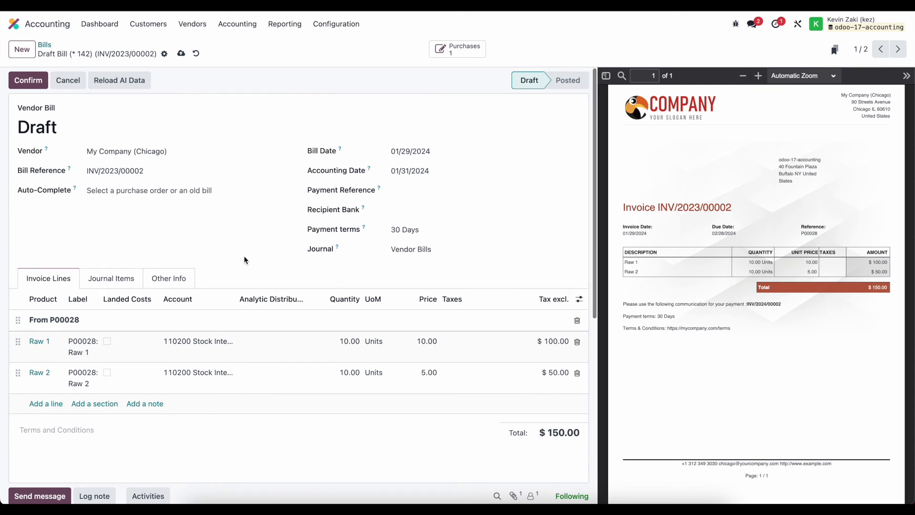
scroll("down", 3)
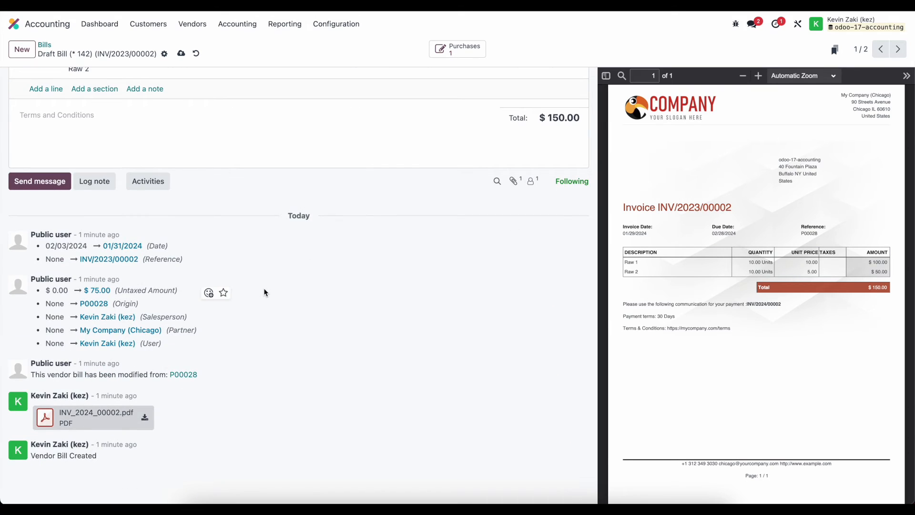
mouse_move(683, 204)
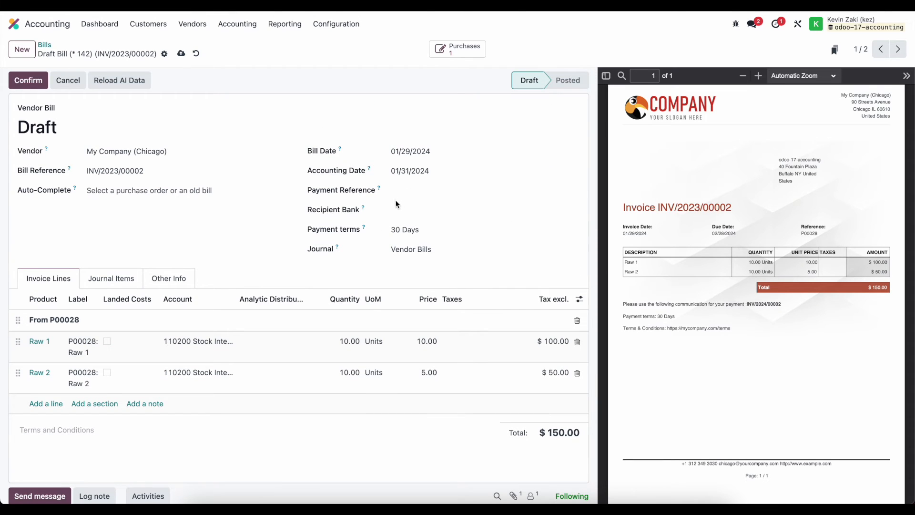
mouse_move(391, 202)
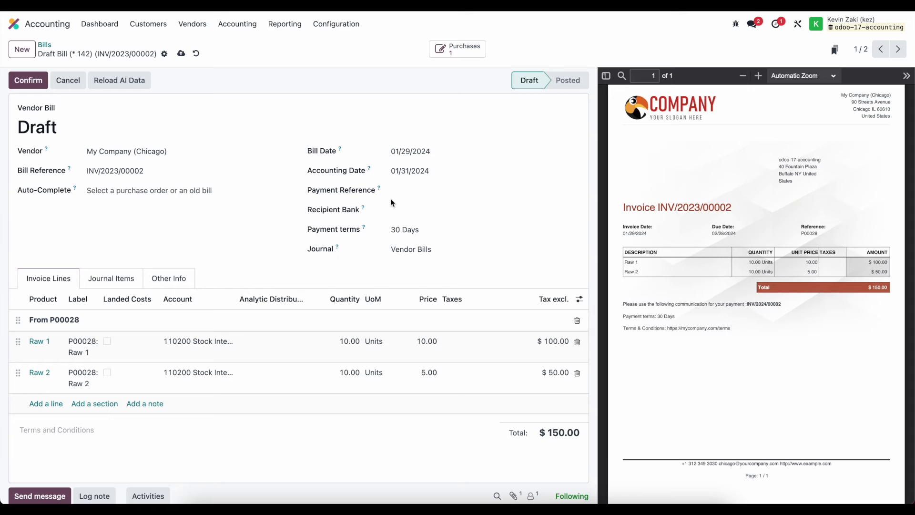
mouse_move(668, 270)
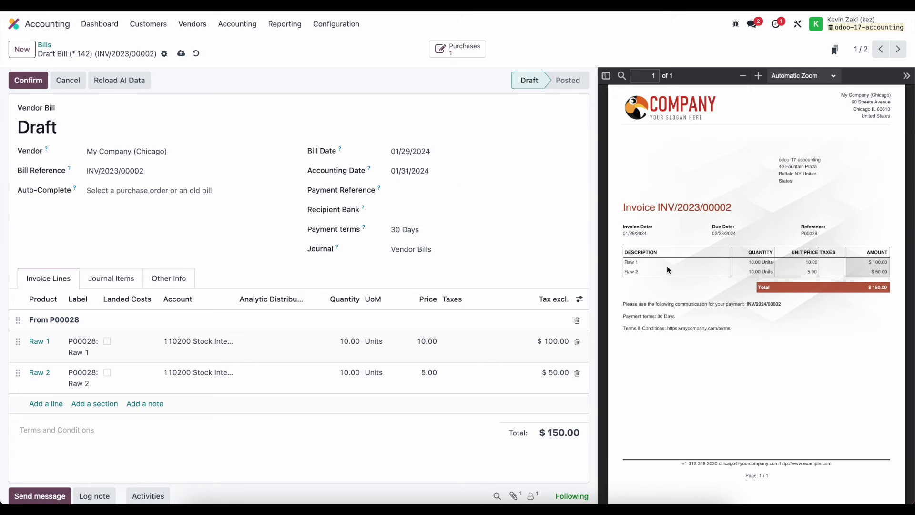
mouse_move(714, 251)
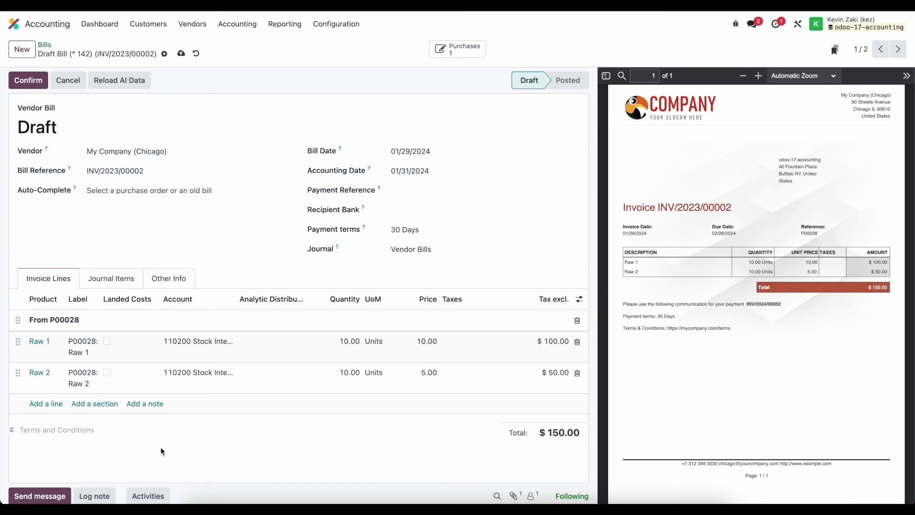
mouse_move(807, 230)
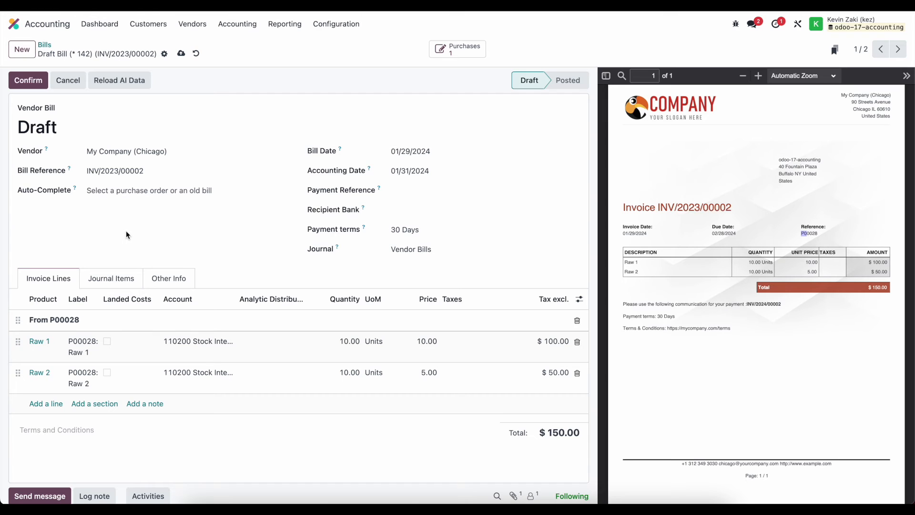
mouse_move(206, 68)
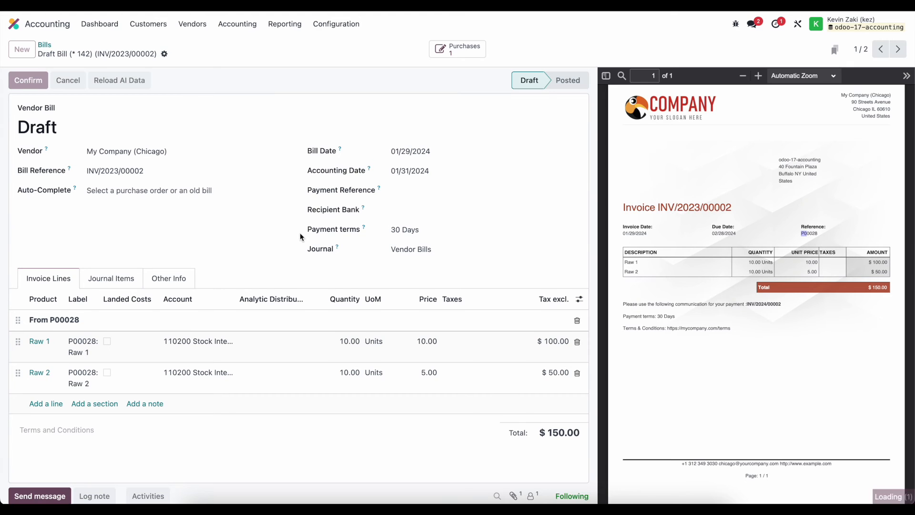
Confirm the bill as BILL/2024/01/0028 for $150.00 and return to it from P00028.
left_click(27, 80)
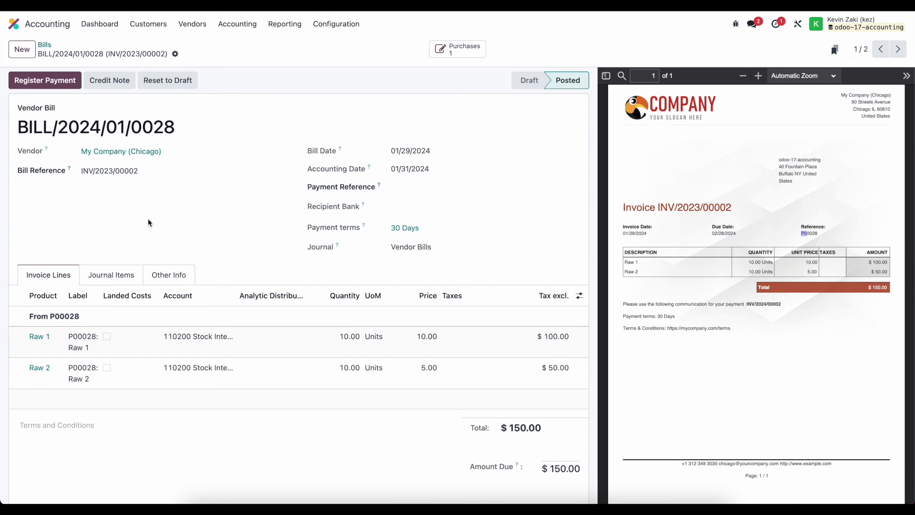
mouse_move(329, 280)
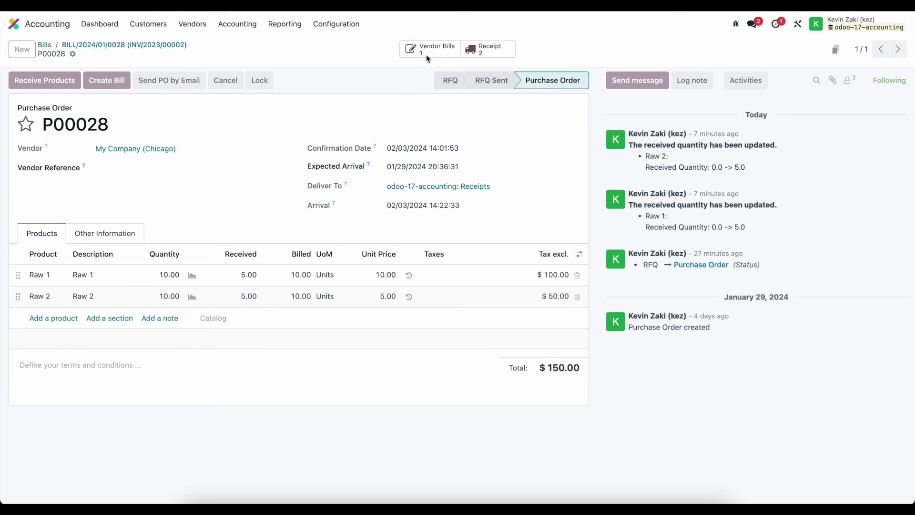
left_click(430, 48)
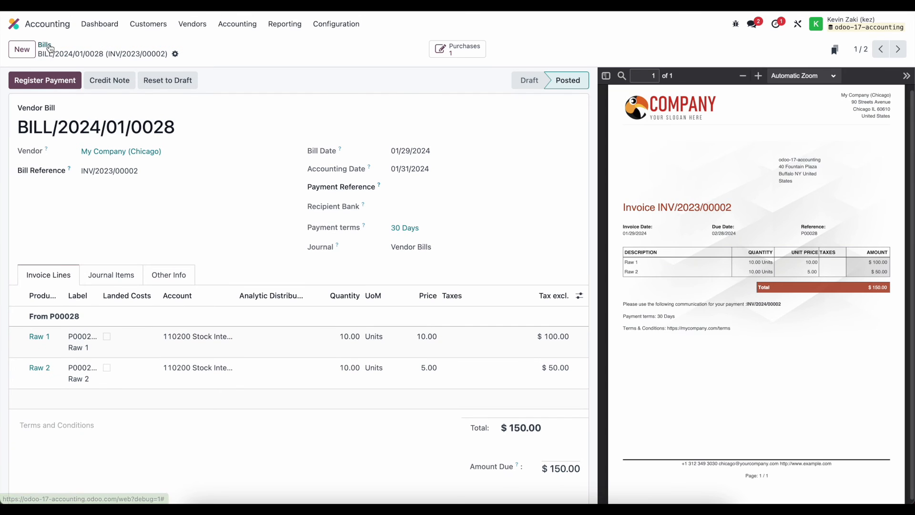
Return to the Draft-filtered bills and open BILL/2023/11/0001 (reference 322321, $6,000.00, no vendor).
left_click(45, 46)
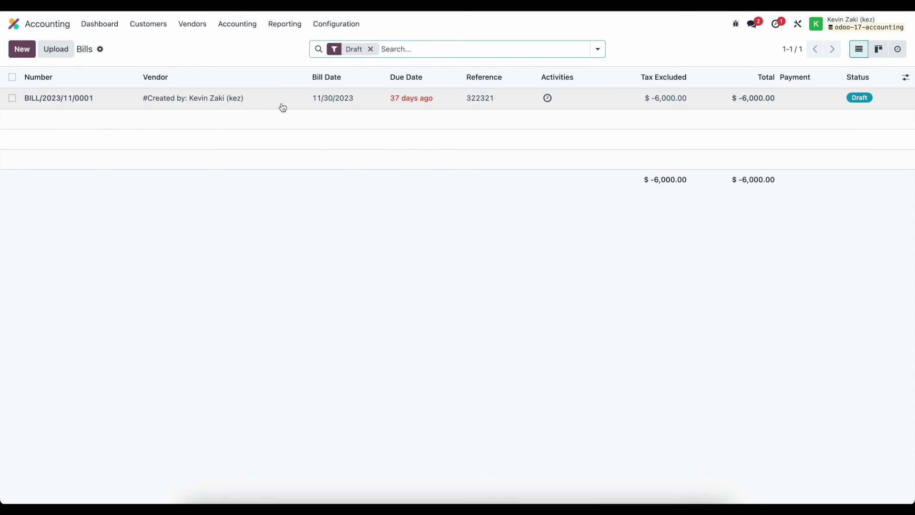
left_click(59, 98)
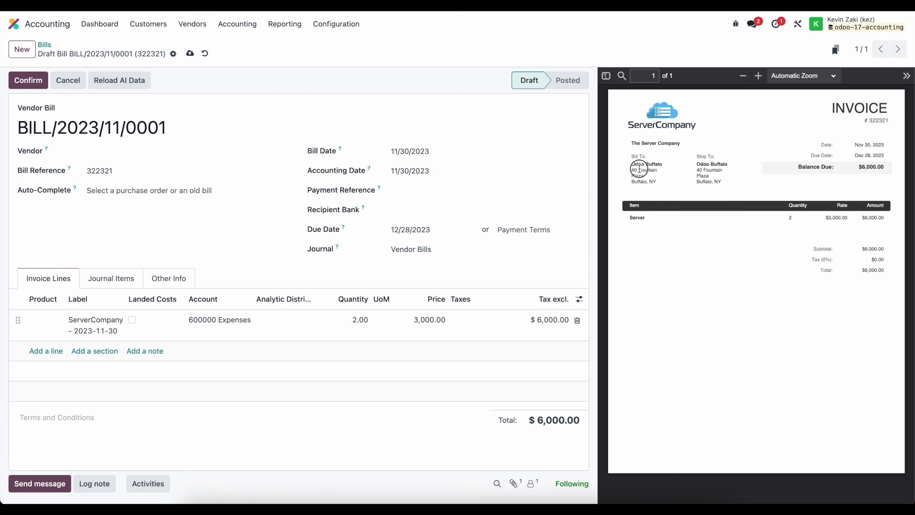
left_click(176, 152)
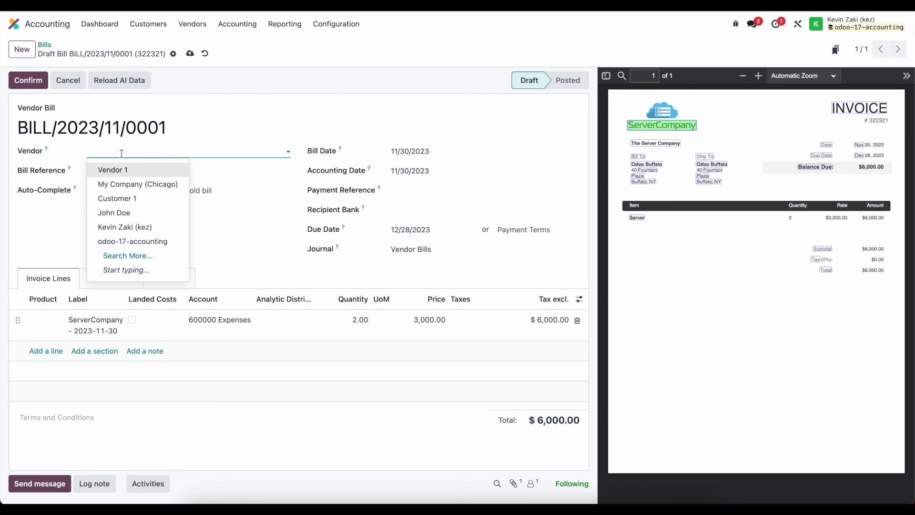
mouse_move(166, 174)
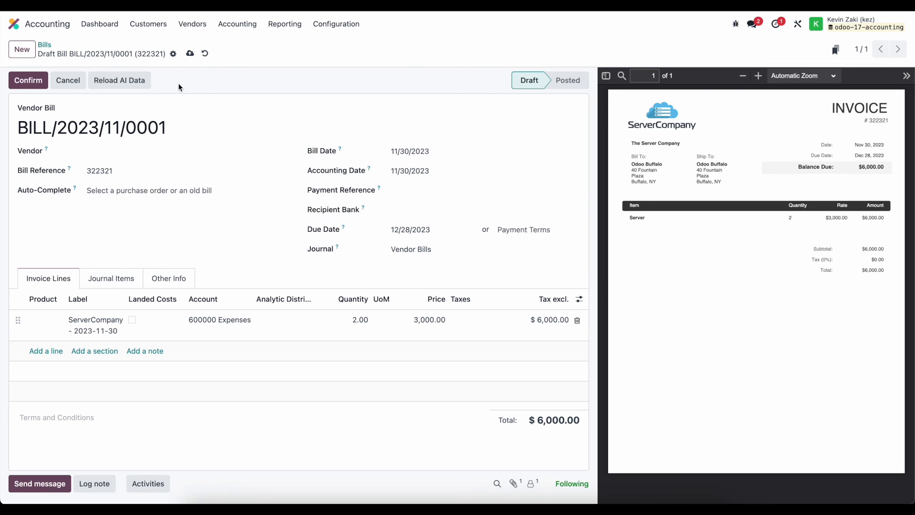
scroll("down", 3)
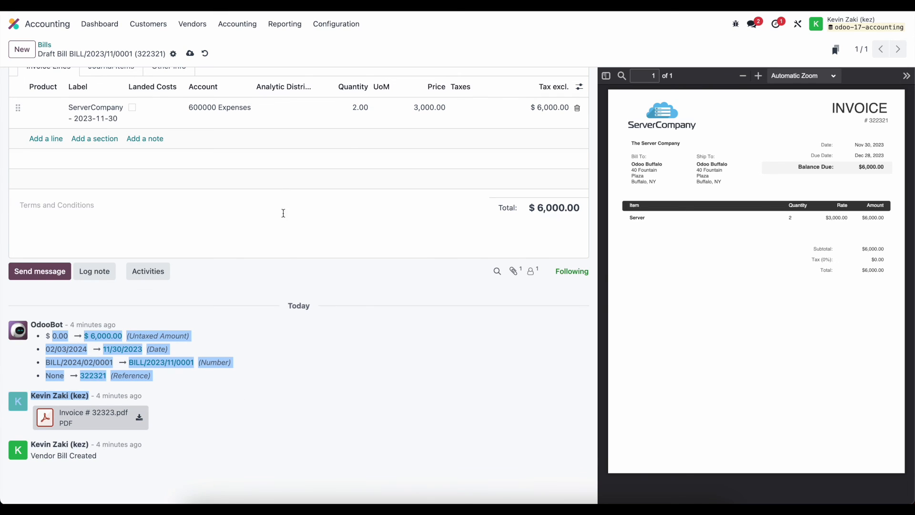
mouse_move(296, 357)
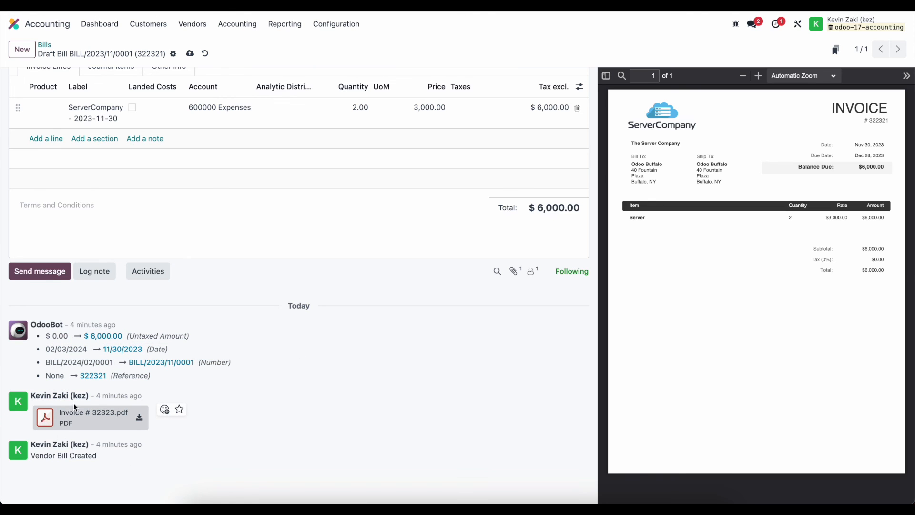
mouse_move(56, 433)
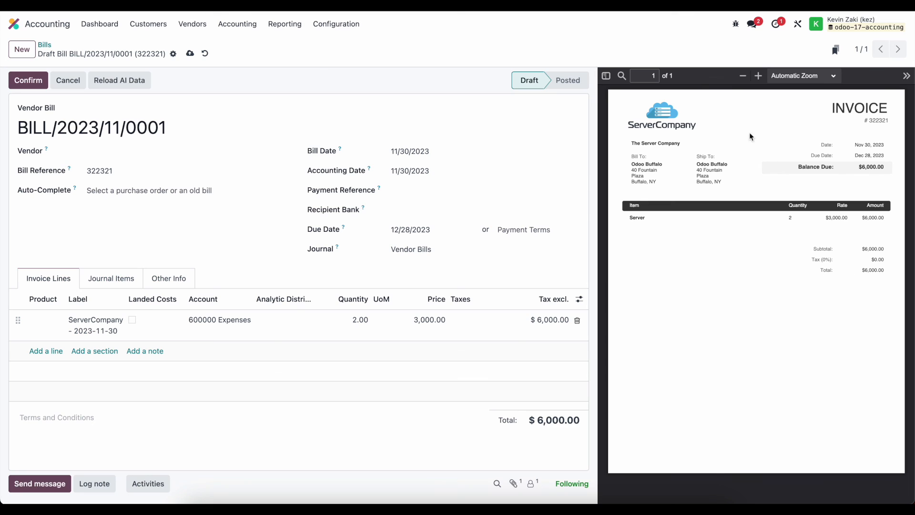
left_click(176, 150)
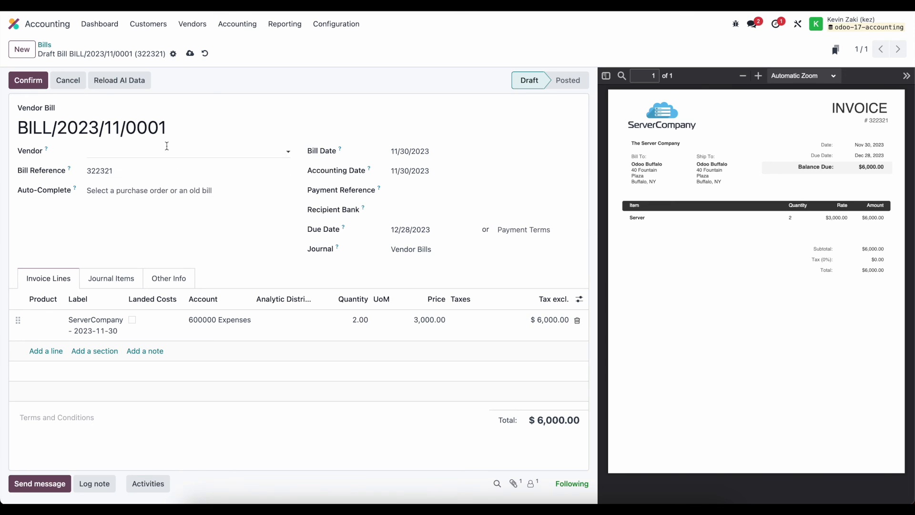
mouse_move(246, 335)
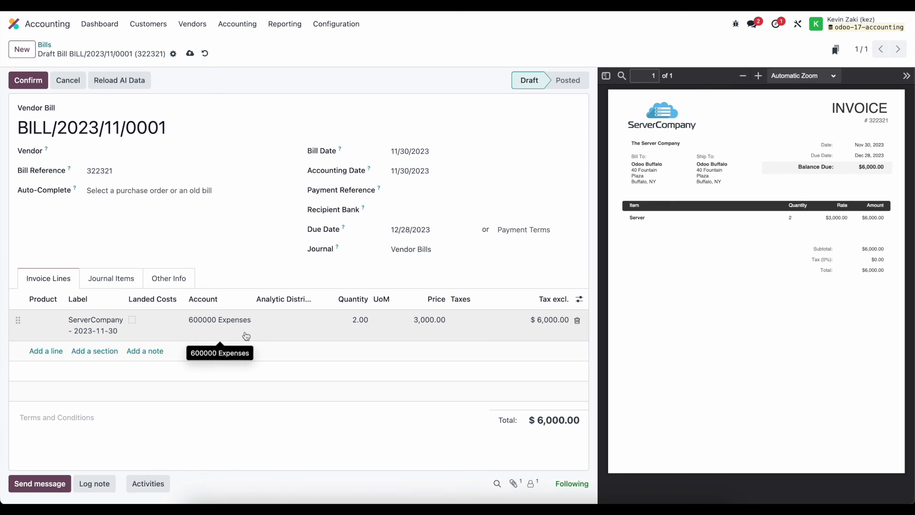
mouse_move(208, 267)
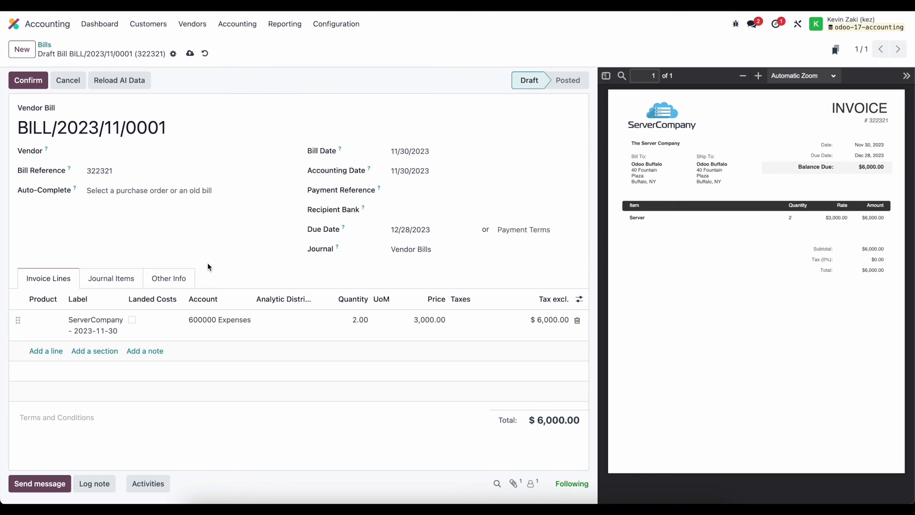
left_click(169, 279)
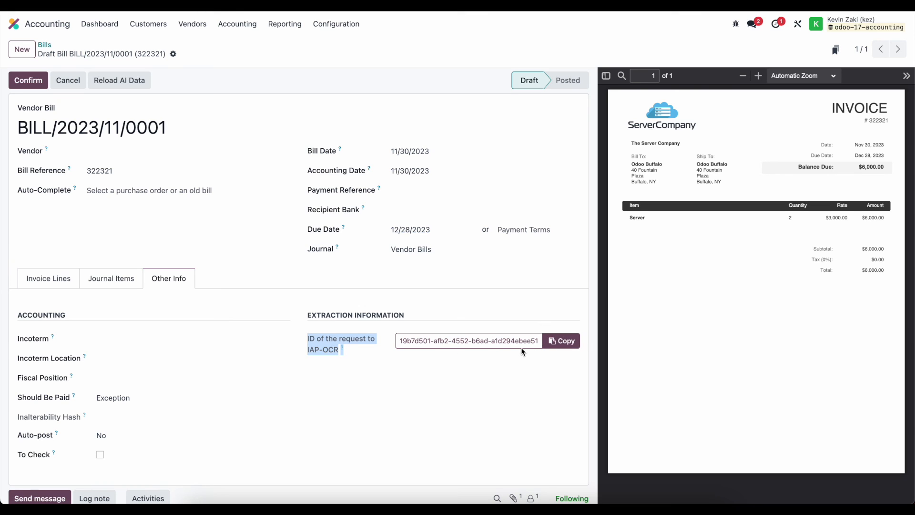
mouse_move(441, 375)
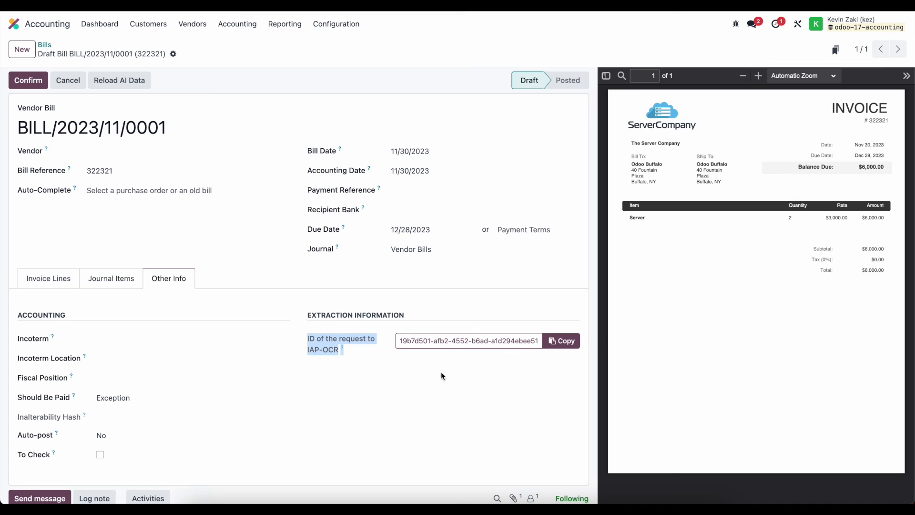
left_click(470, 342)
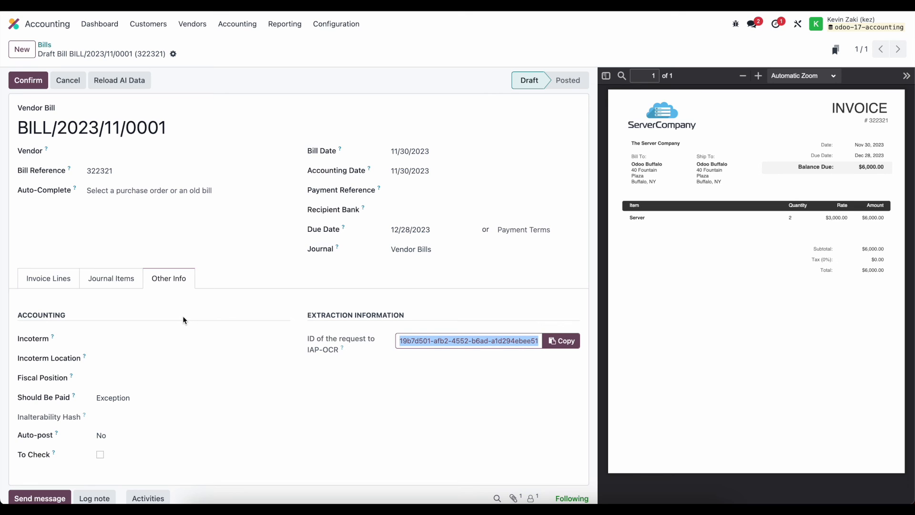
left_click(49, 278)
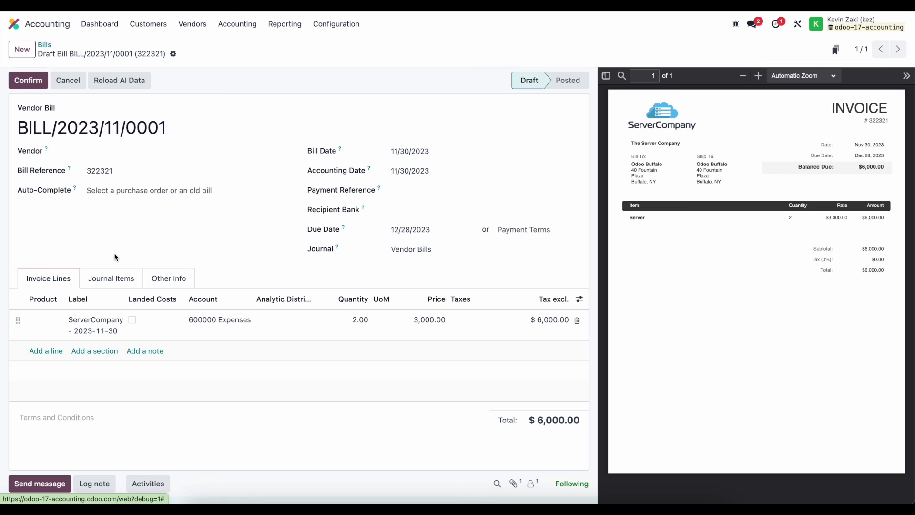